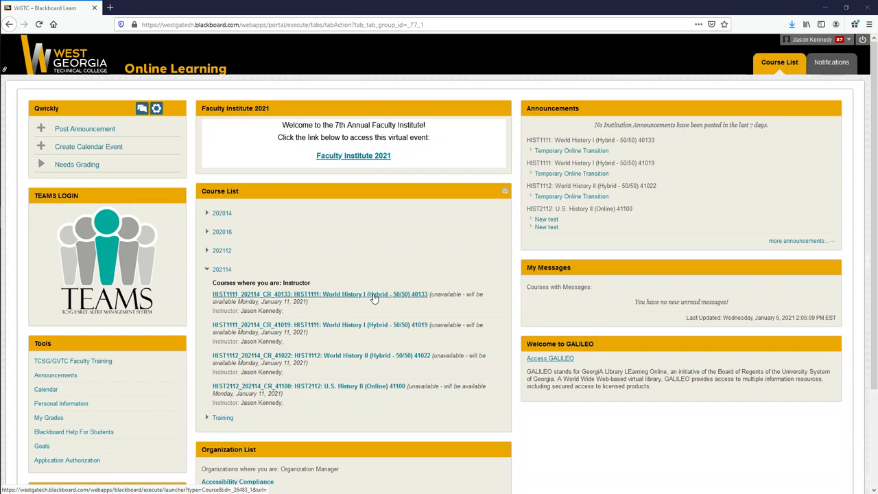
mouse_move(396, 331)
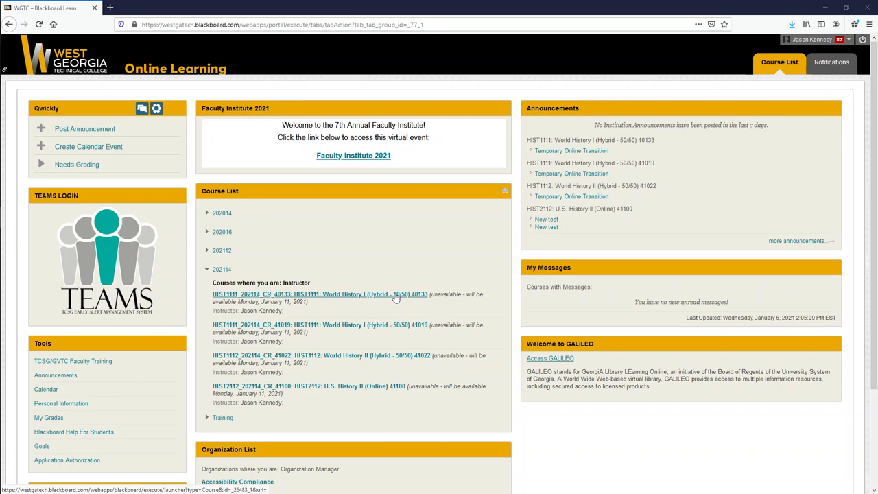
Enter the HIST1111 World History I (Hybrid 50/50) 40133 course from the Course List
left_click(319, 294)
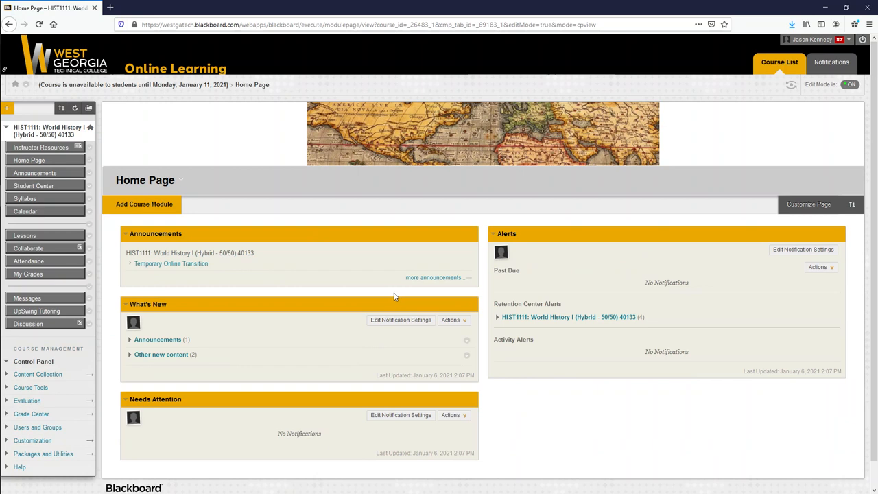
mouse_move(88, 162)
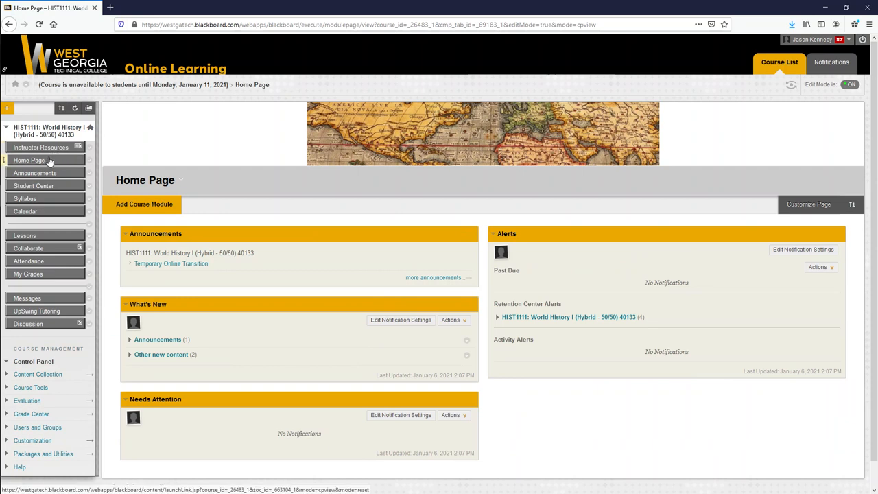
mouse_move(36, 173)
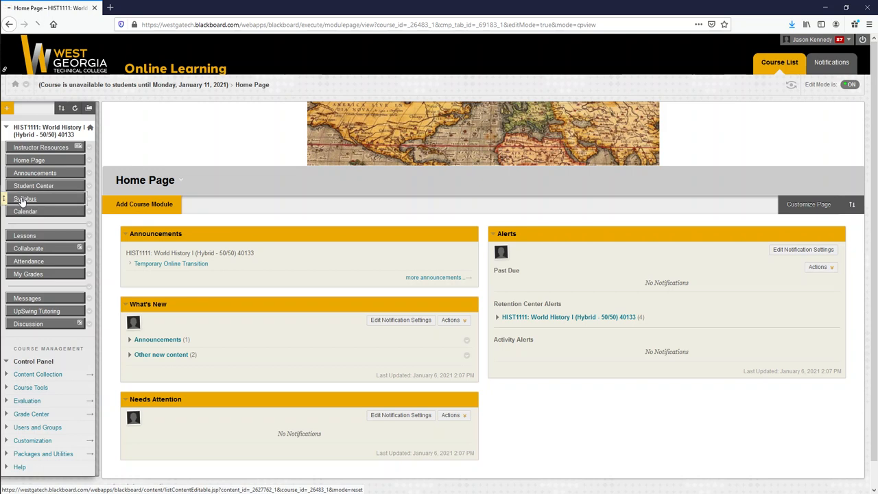
Go to the Syllabus area with the agreement form, syllabus, COVID-19 addendum and schedule
left_click(25, 198)
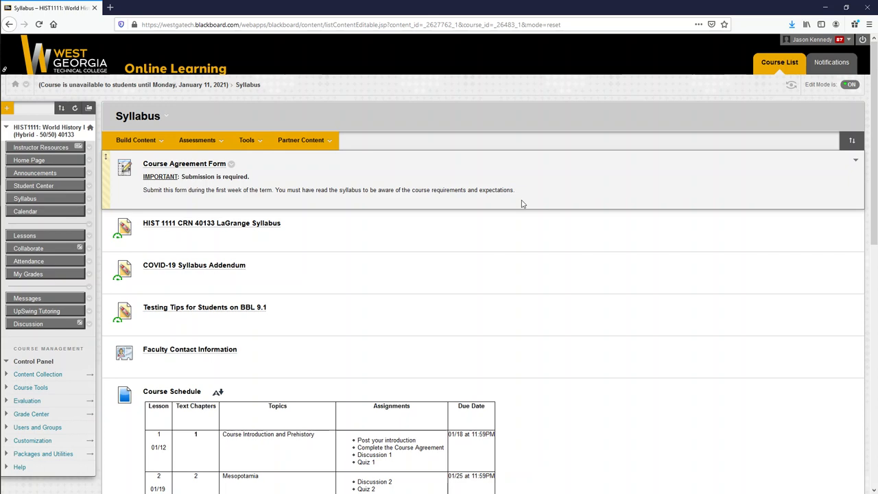
mouse_move(516, 212)
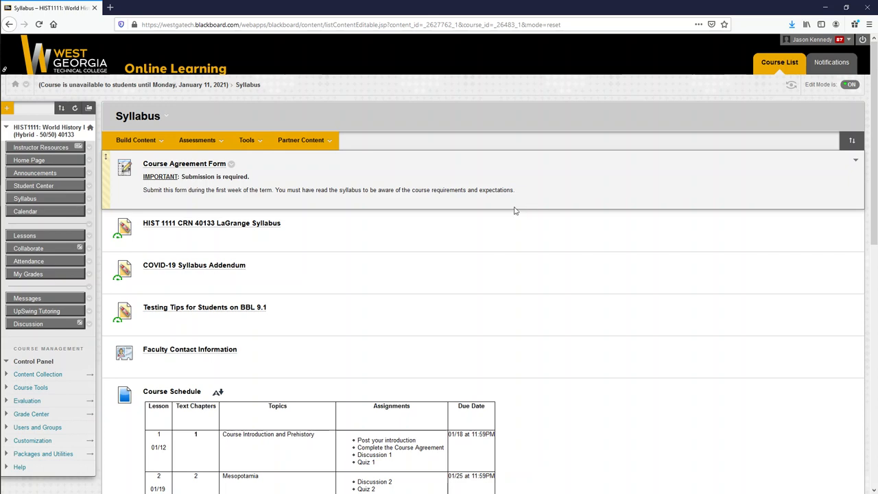
mouse_move(240, 226)
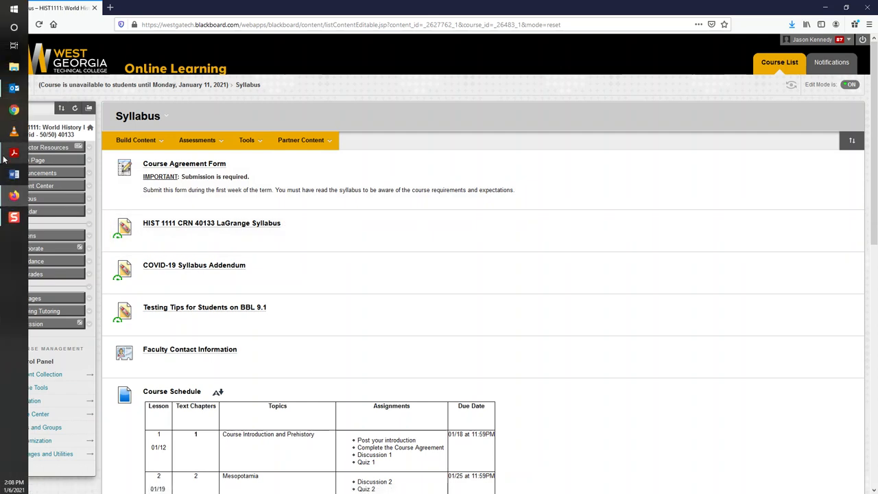
Bring Acrobat Reader forward and switch to the CRN 40133 LaGrange syllabus PDF
left_click(14, 152)
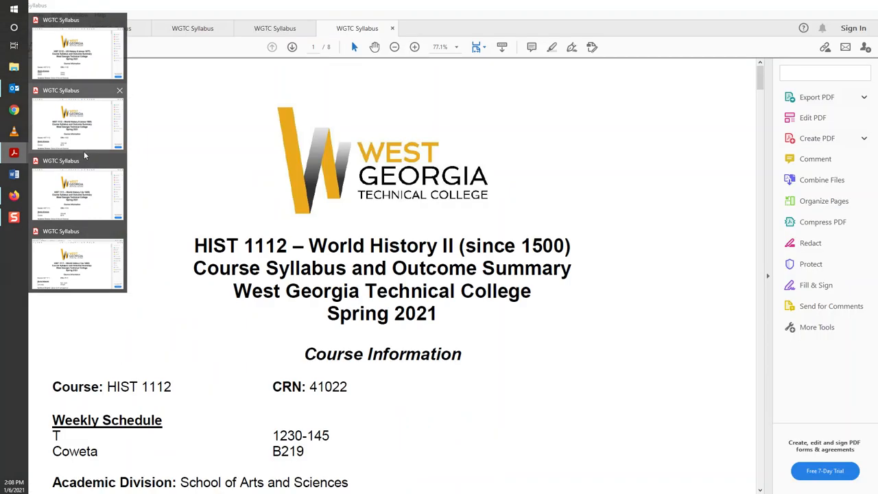
left_click(274, 27)
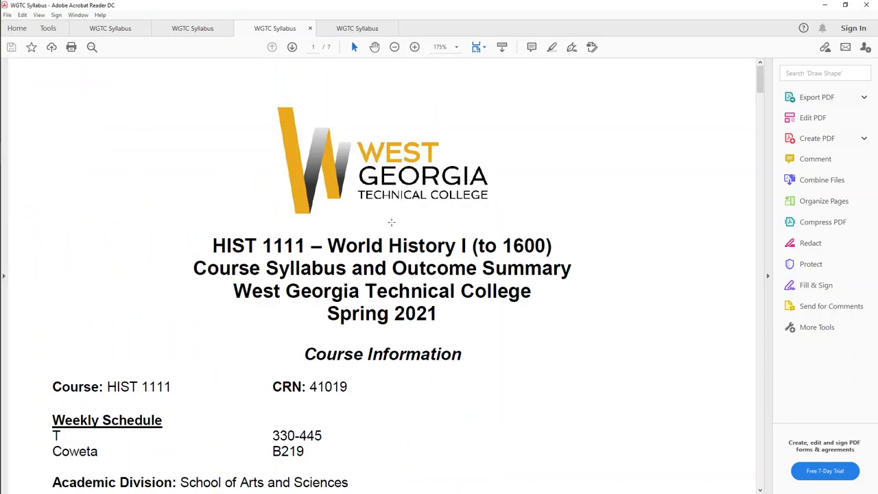
scroll("down", 3)
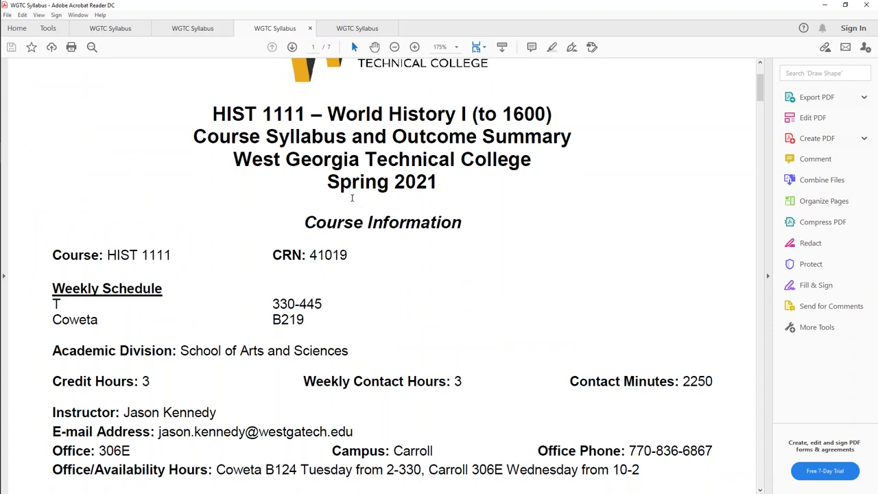
mouse_move(217, 310)
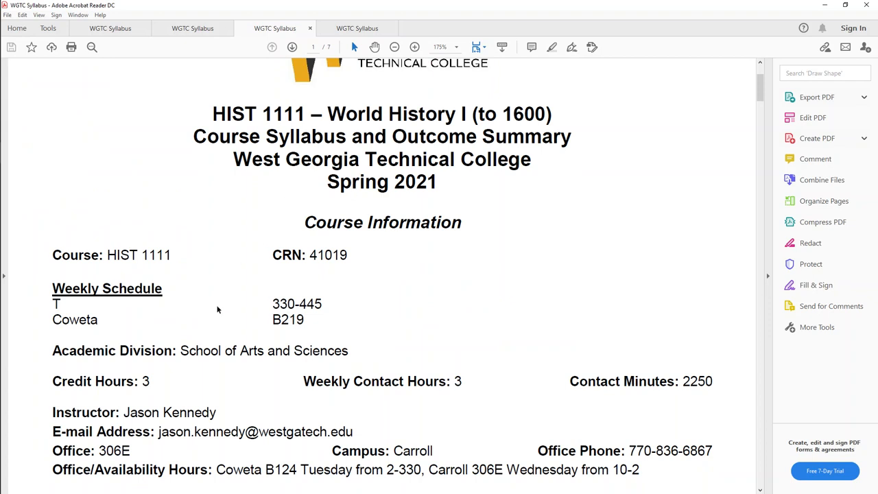
mouse_move(153, 335)
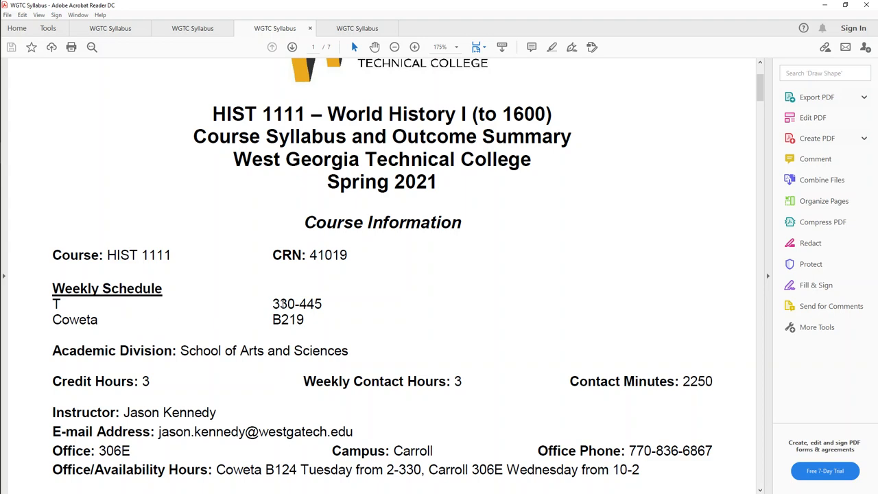
left_click(357, 28)
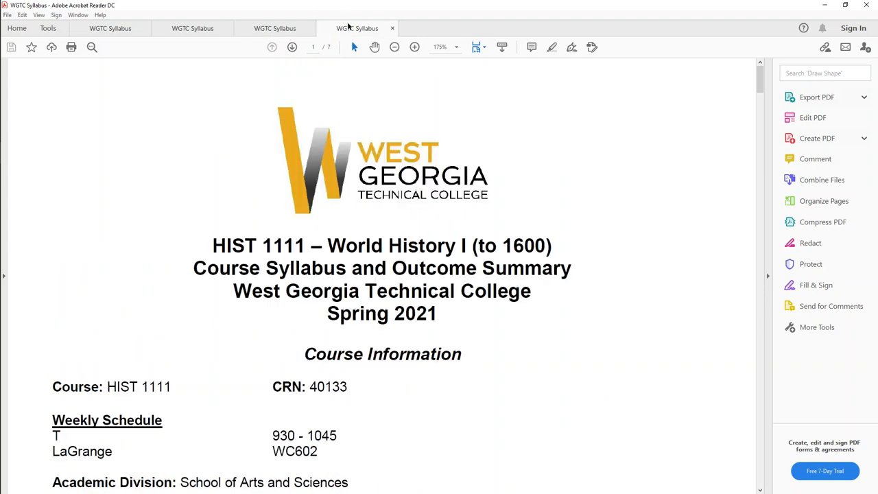
scroll("down", 3)
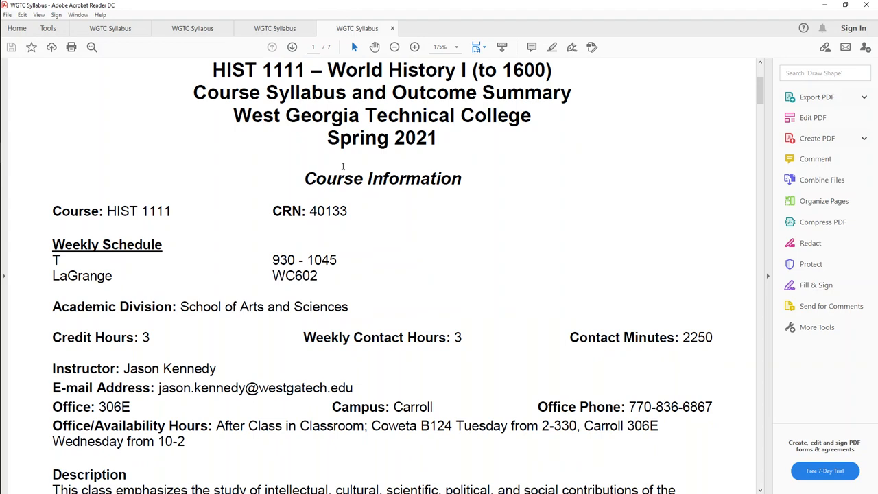
Scroll the syllabus to the course information, Description and Prerequisite(s) sections
scroll("down", 3)
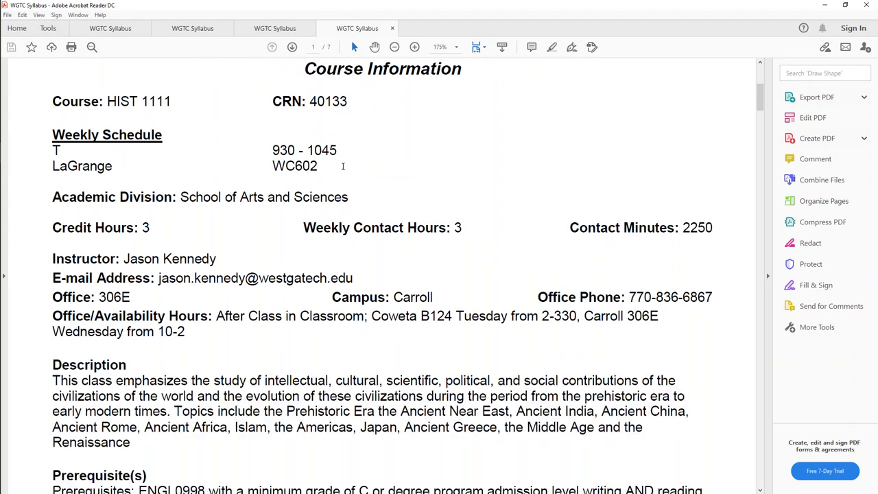
scroll("down", 3)
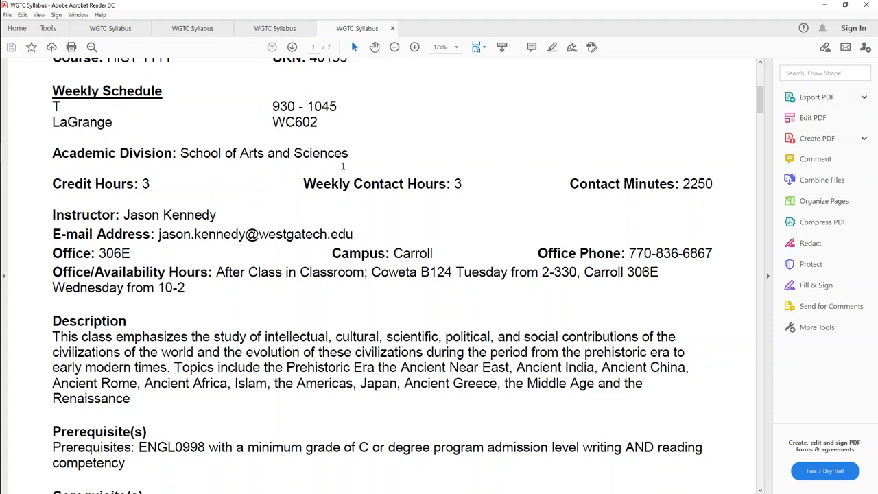
Scroll to the corequisites and Textbooks section with the World History textbook link, ending page 1
scroll("down", 3)
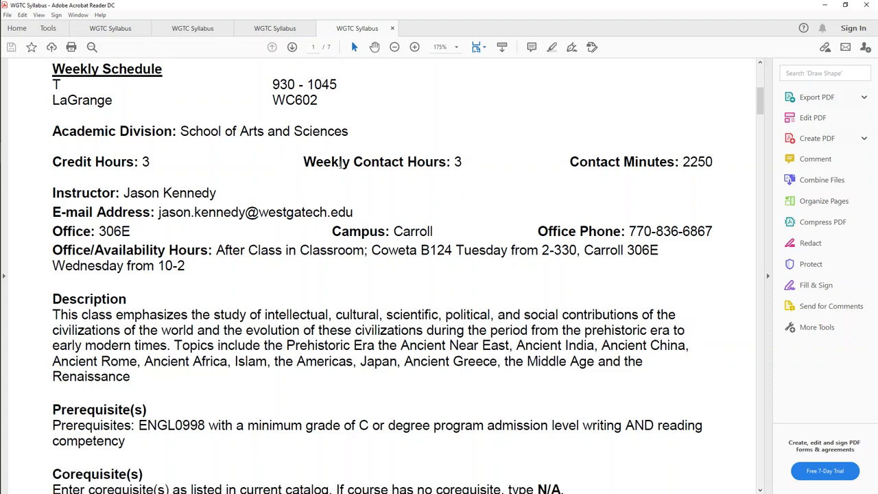
scroll("down", 3)
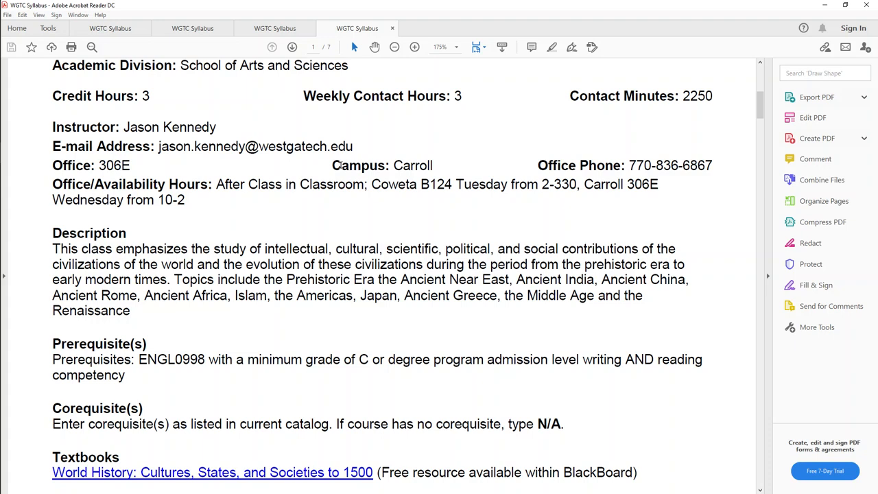
scroll("down", 3)
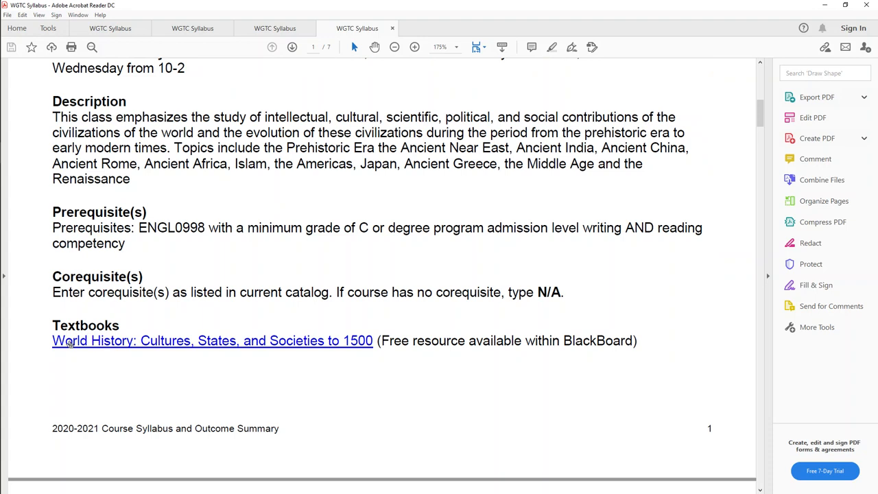
mouse_move(239, 345)
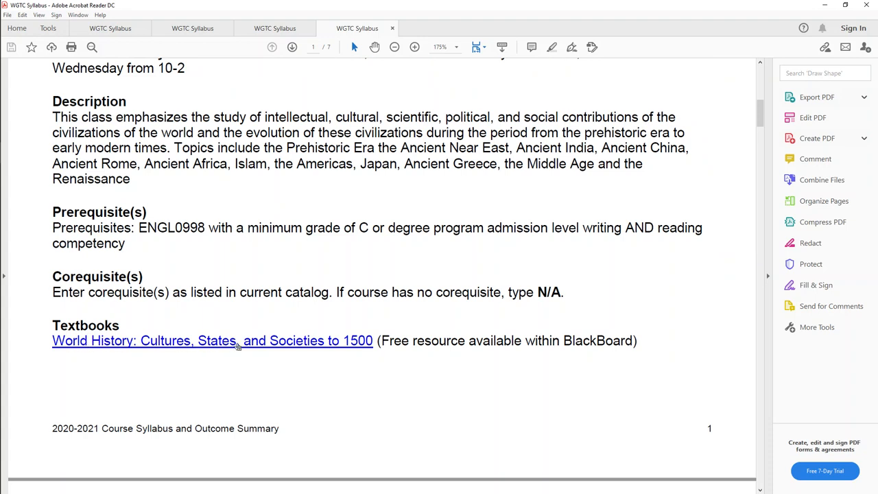
mouse_move(238, 346)
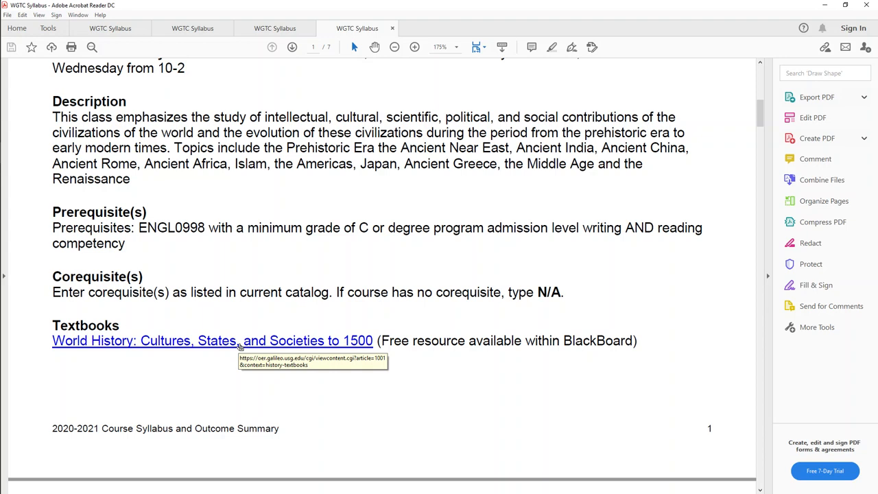
Scroll past withdrawal and attendance rules to page 3's Plagiarism policy and grading guide heading
scroll("down", 3)
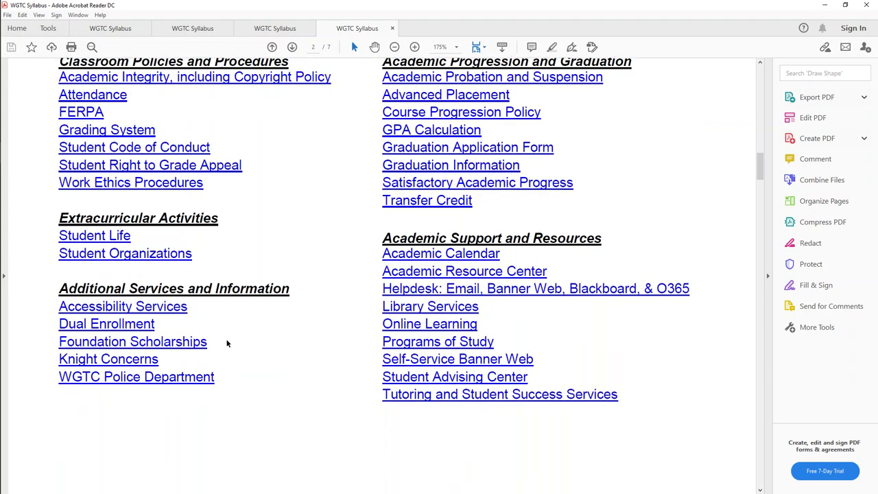
scroll("down", 3)
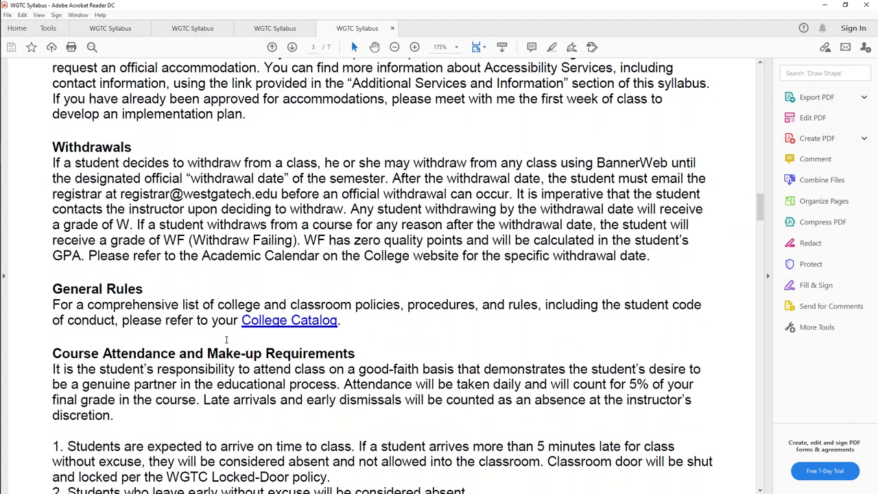
scroll("down", 3)
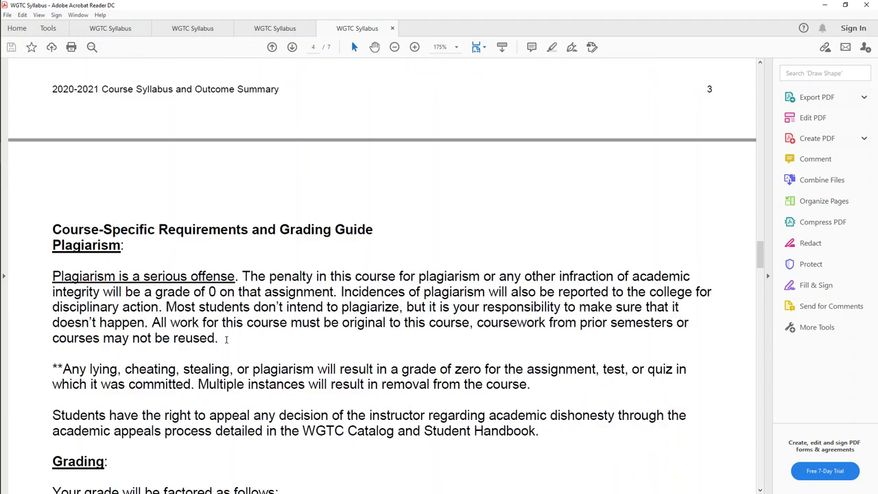
scroll("down", 3)
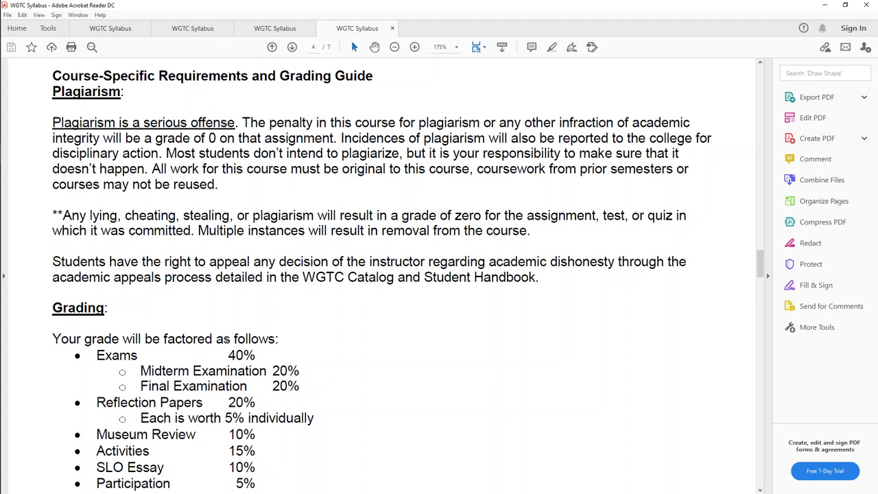
Scroll through Grade Distribution, Exams and Reflection Papers to the Museum Exhibit Review section
scroll("down", 3)
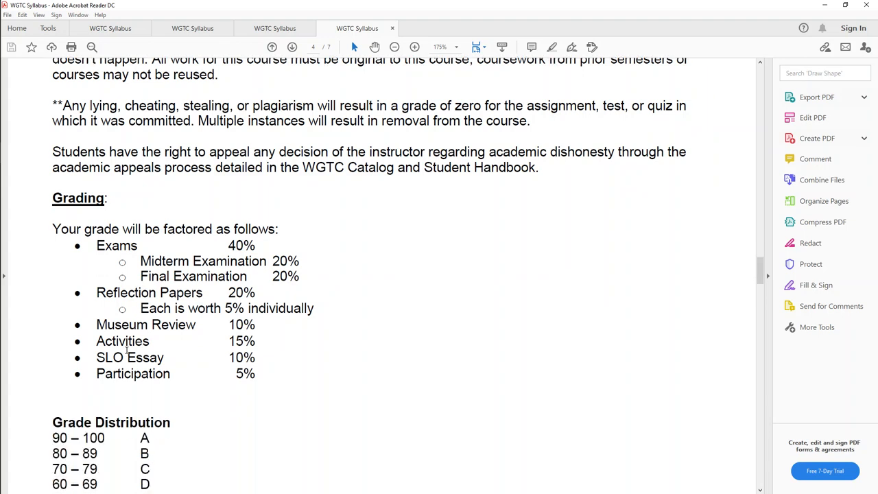
scroll("down", 3)
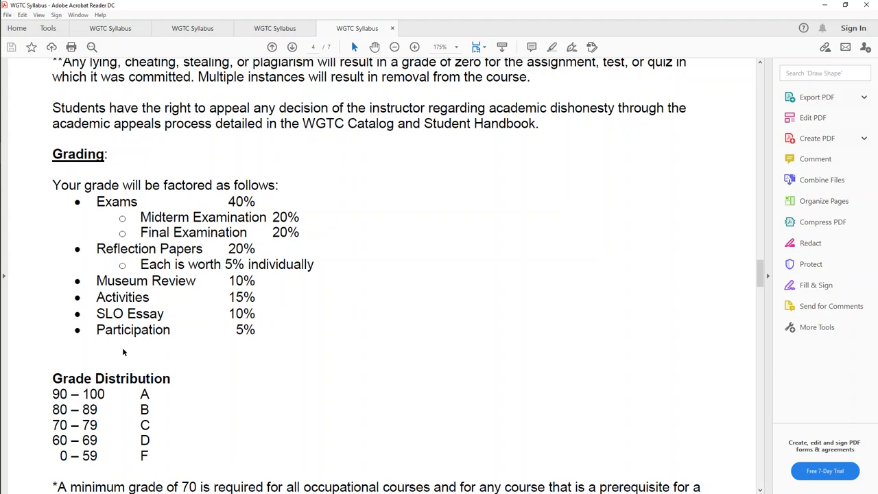
scroll("down", 3)
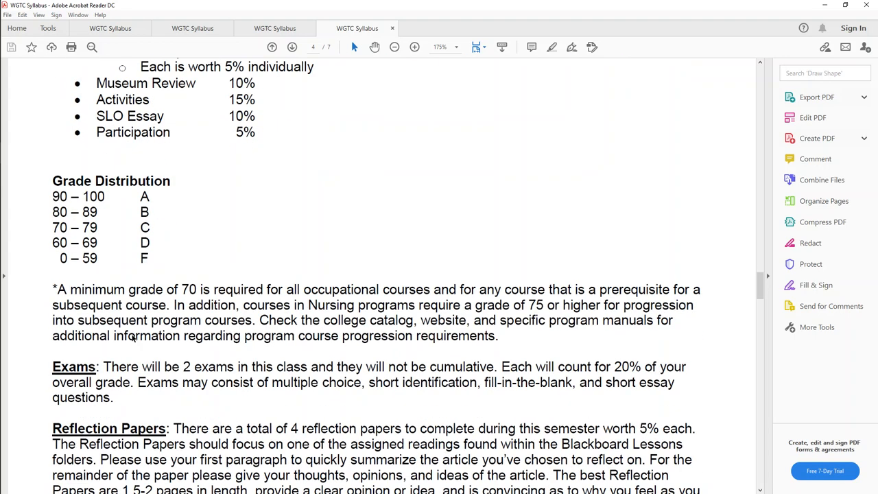
scroll("down", 3)
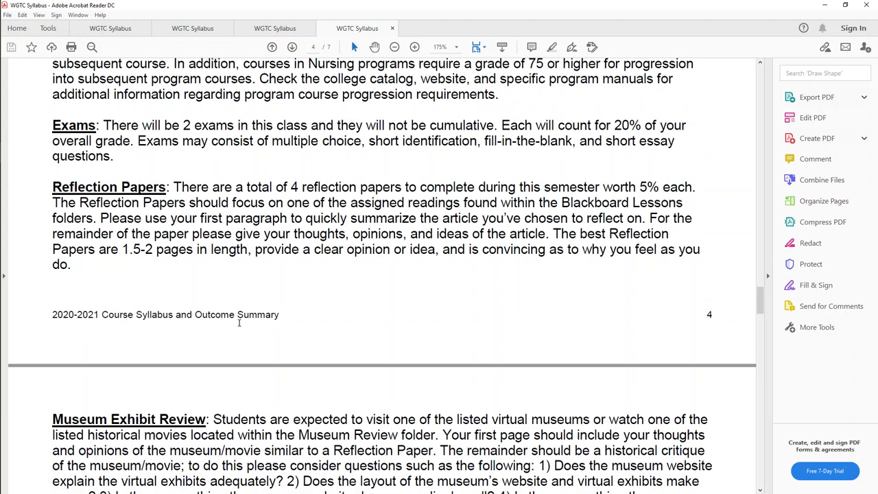
scroll("down", 3)
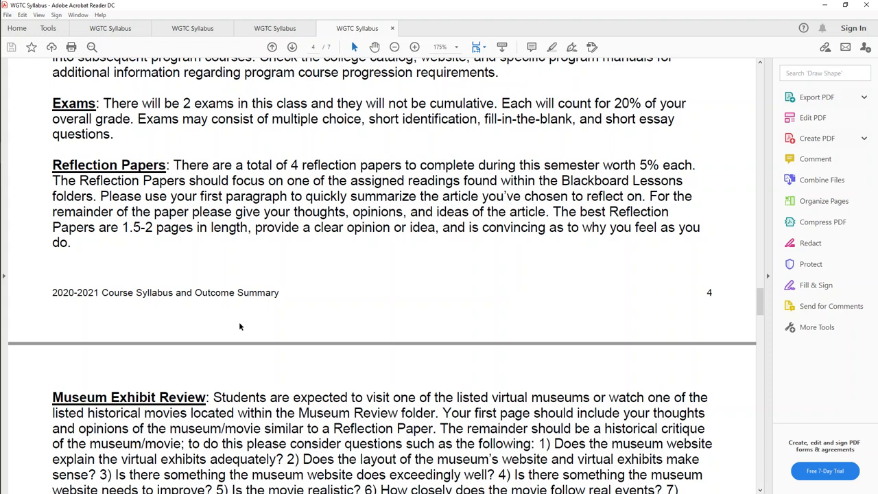
Scroll to the Museum Exhibit Review questions and the approved museums and movies note
scroll("down", 3)
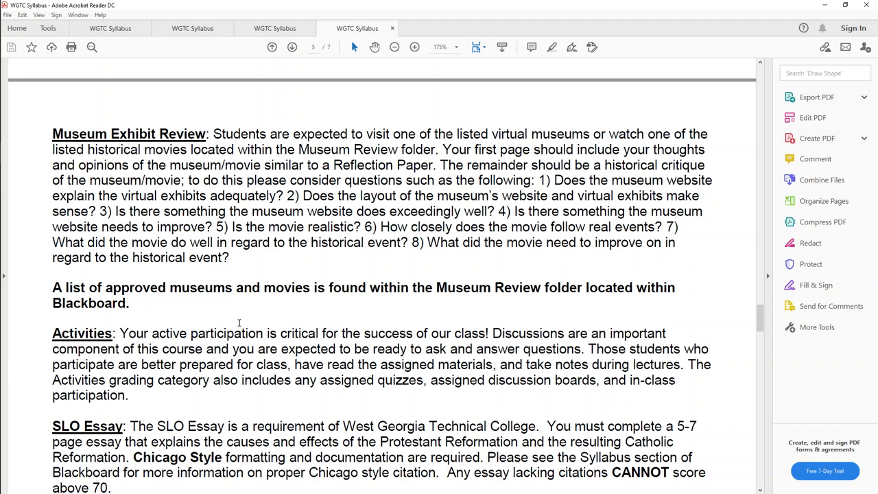
mouse_move(231, 315)
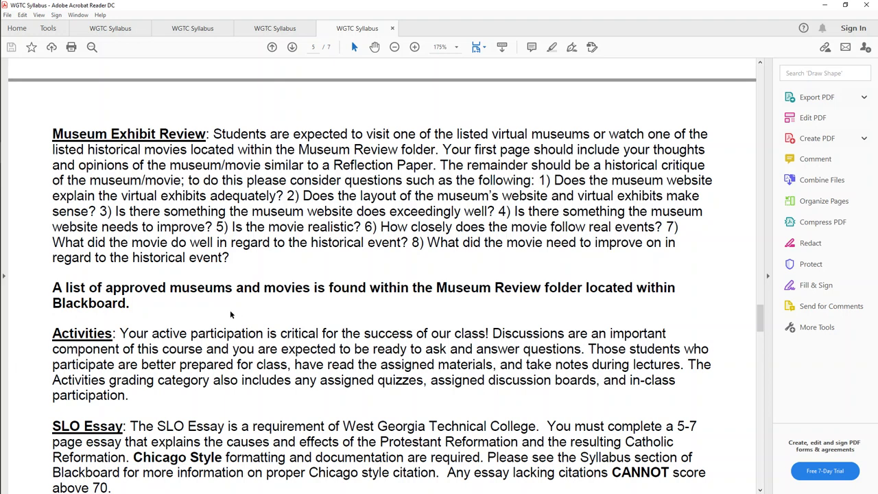
Scroll through Activities and the SLO Essay to the rubric's 0–59 tier on page 5
scroll("down", 3)
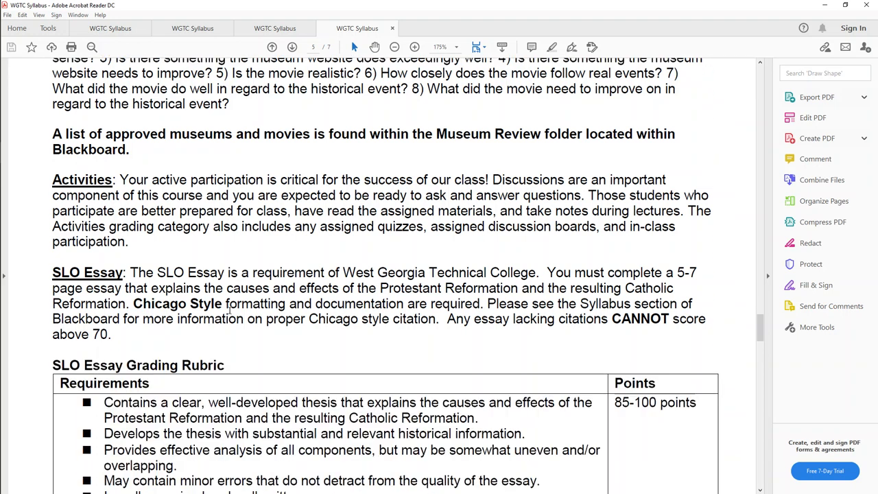
scroll("down", 3)
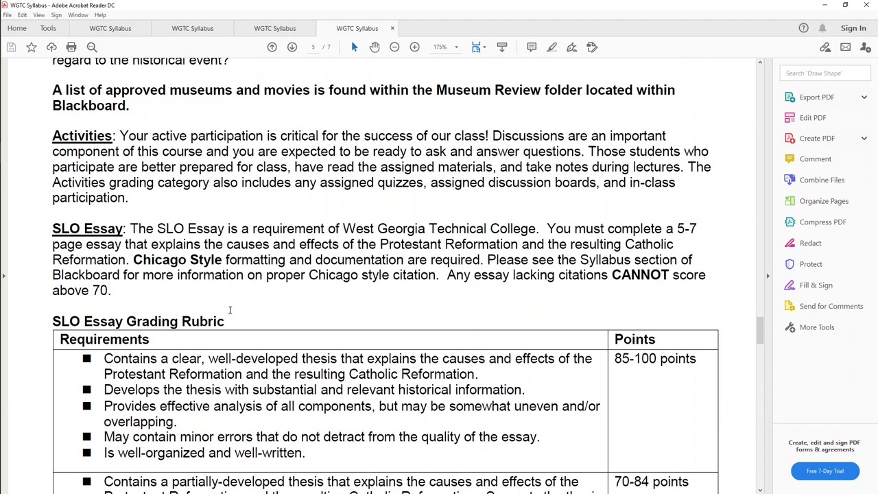
scroll("down", 3)
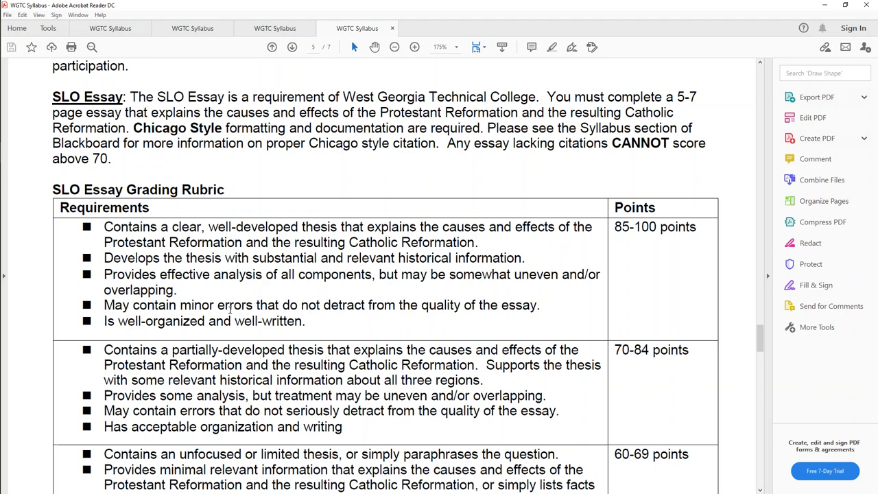
scroll("down", 3)
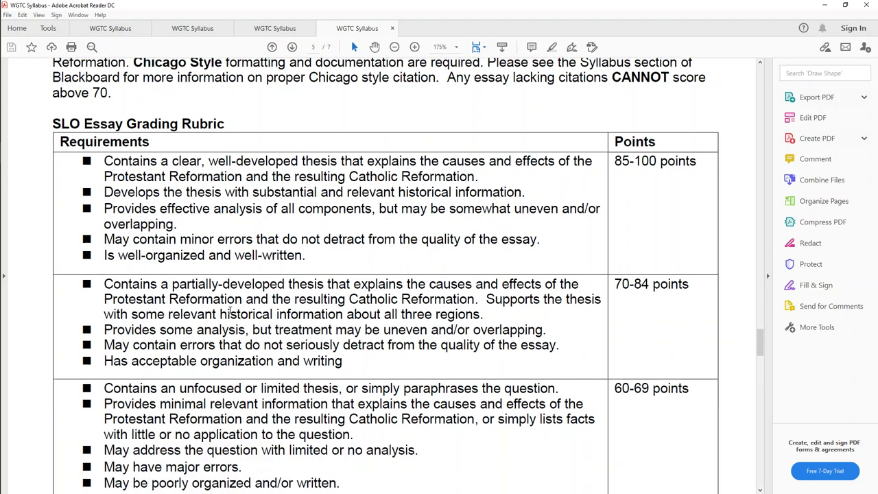
scroll("down", 3)
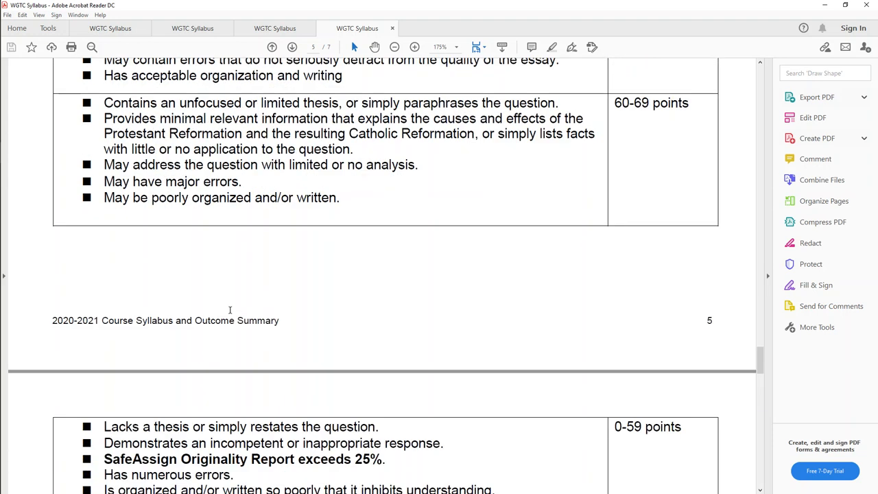
Scroll past Participation and Extra Credit on page 6 to page 7's Course Schedule table
scroll("down", 3)
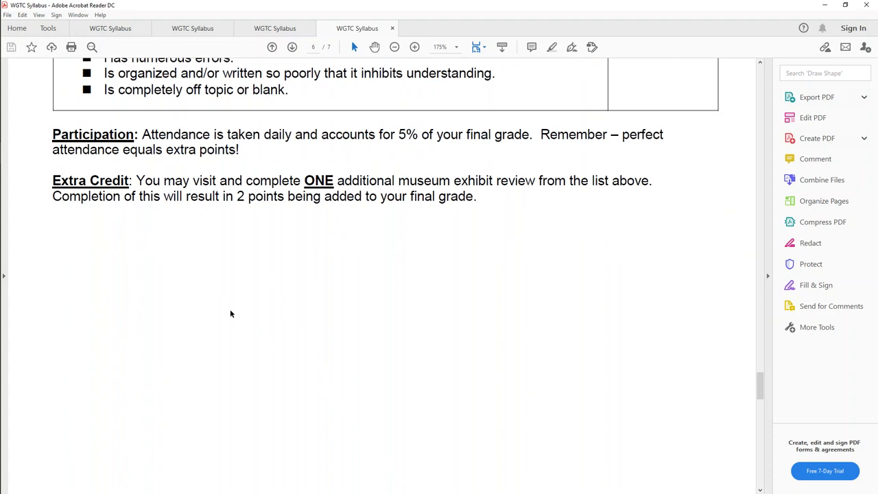
scroll("up", 3)
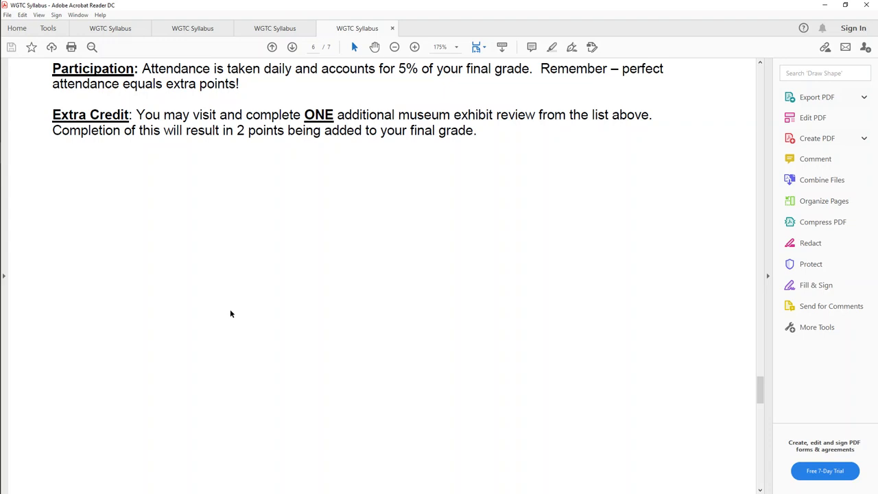
scroll("down", 3)
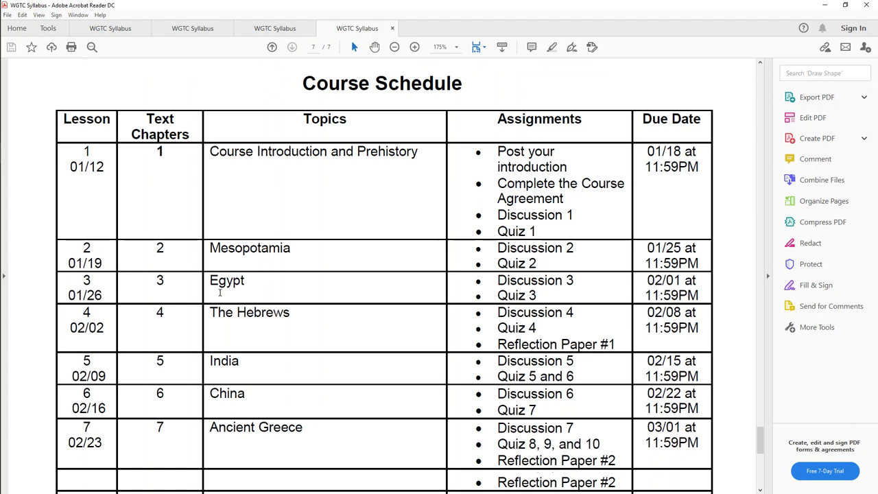
scroll("down", 3)
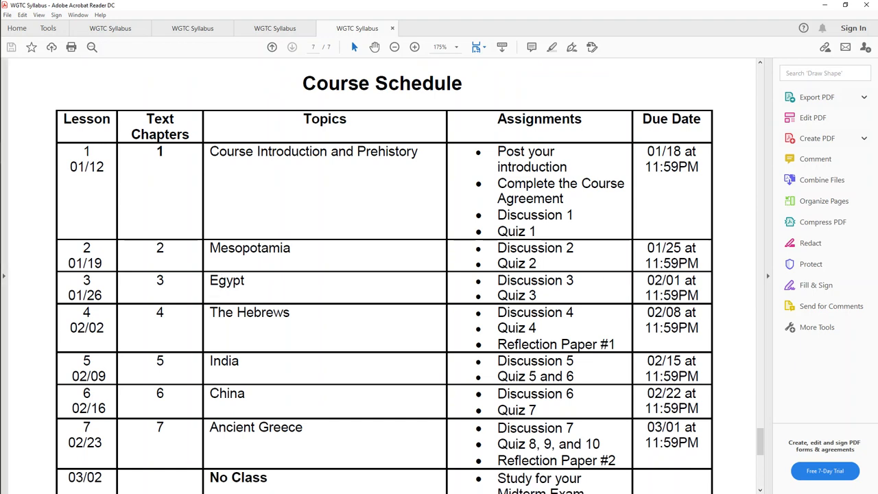
double_click(85, 118)
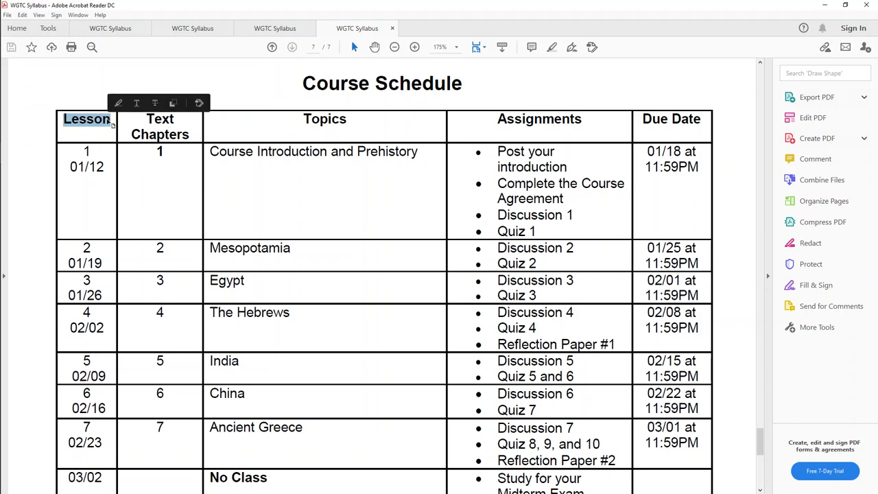
mouse_move(145, 119)
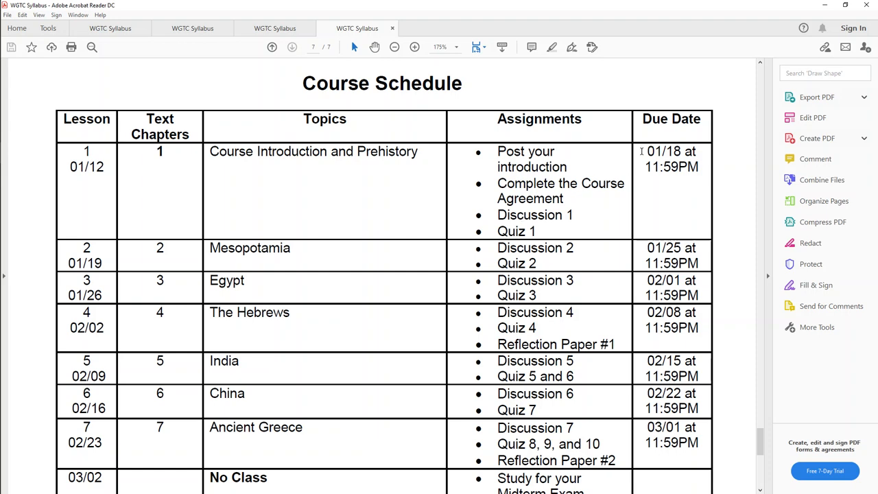
double_click(672, 168)
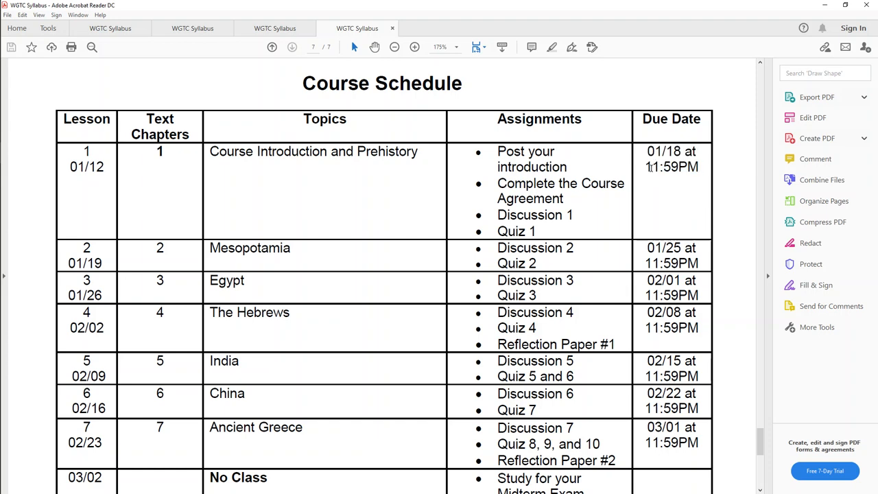
scroll("down", 3)
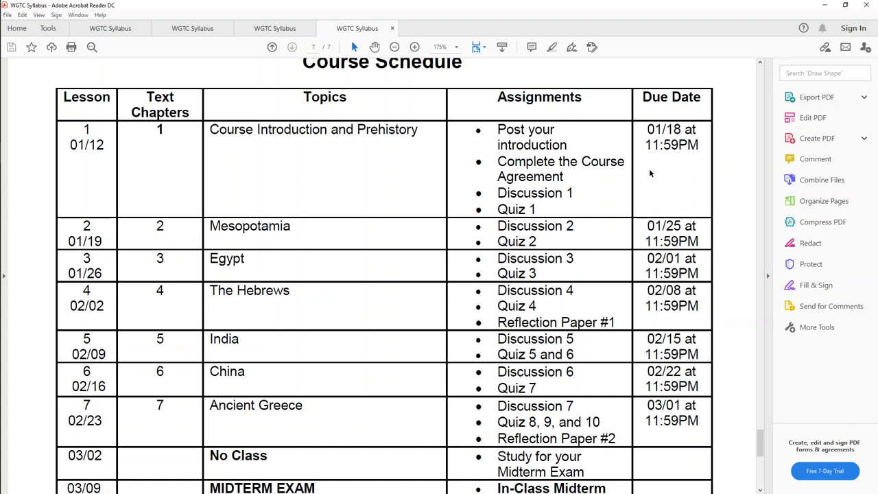
Scroll the Course Schedule PDF through Spring Break to the 05/04 Final Exam and Deviation note
scroll("down", 3)
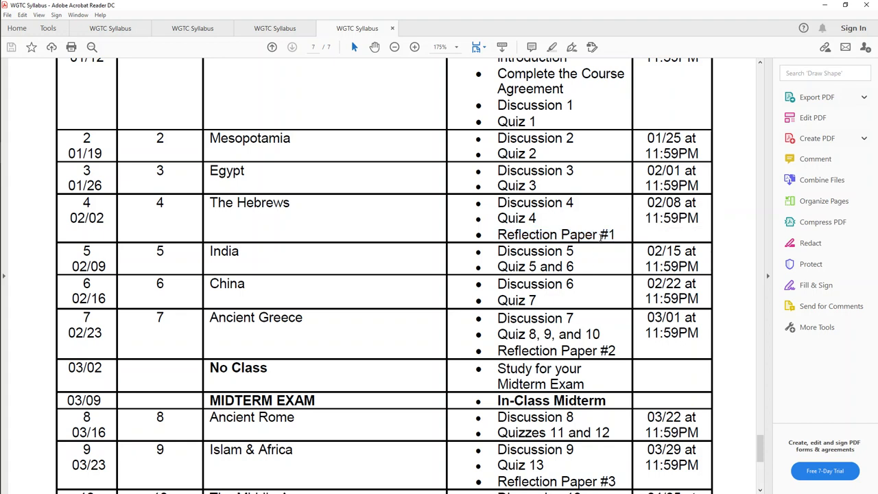
scroll("down", 3)
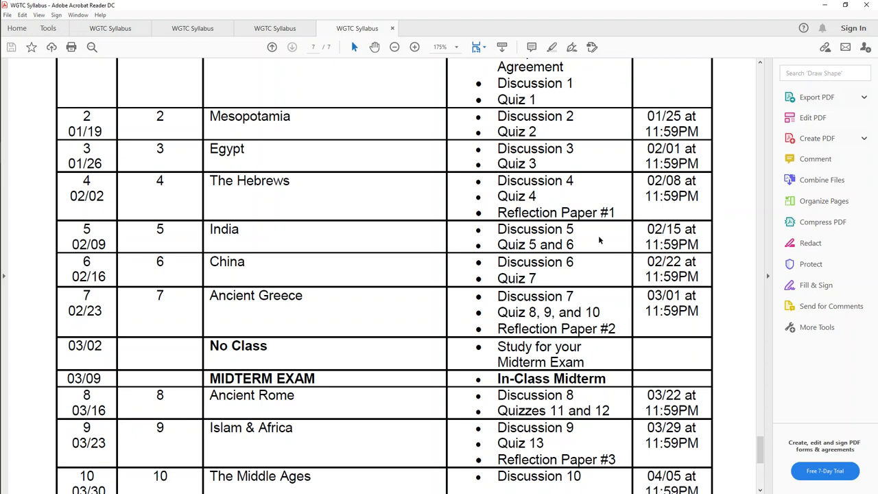
scroll("down", 3)
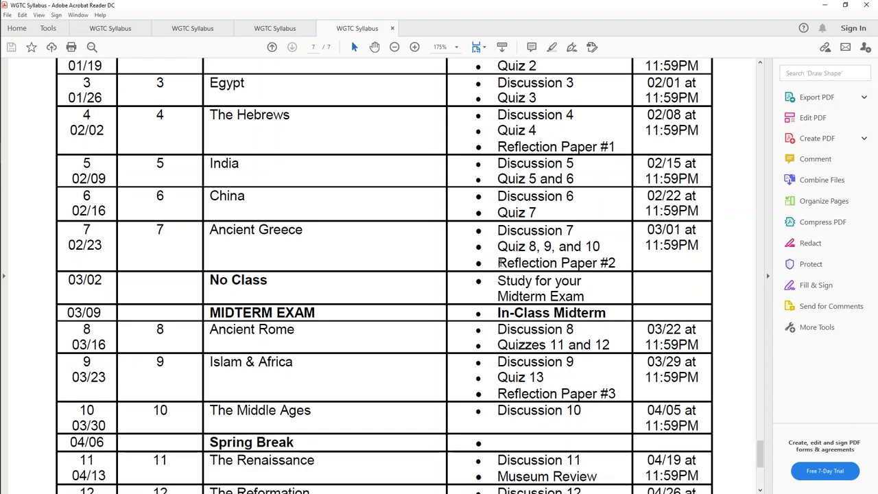
double_click(549, 263)
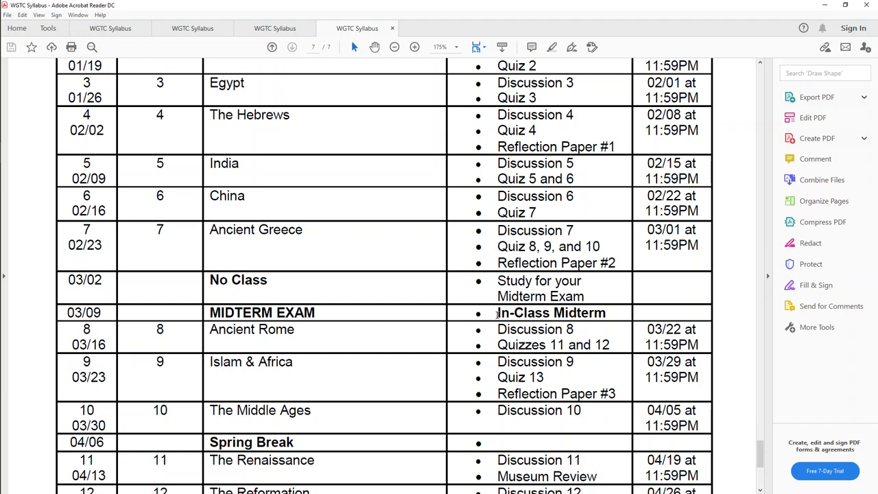
scroll("down", 3)
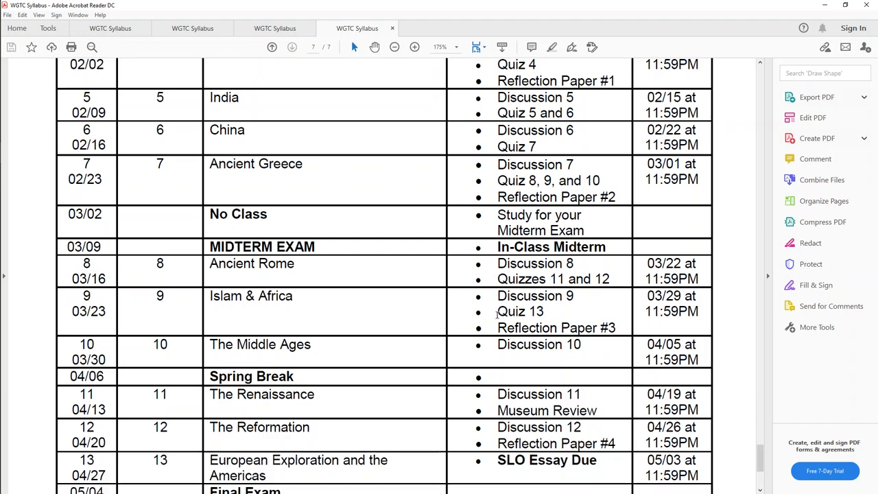
scroll("down", 3)
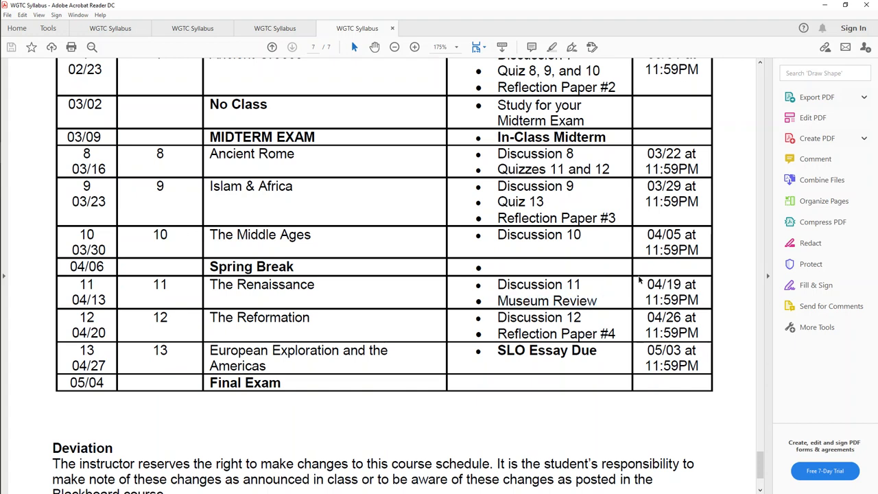
mouse_move(624, 331)
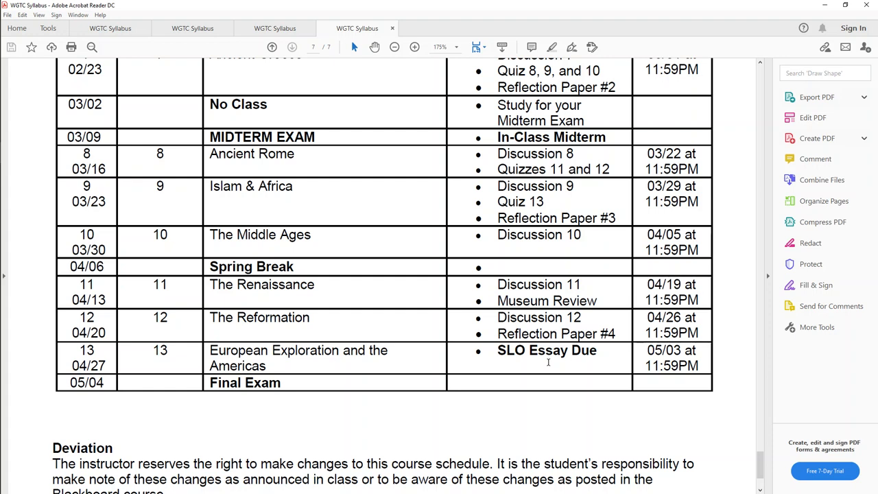
mouse_move(629, 19)
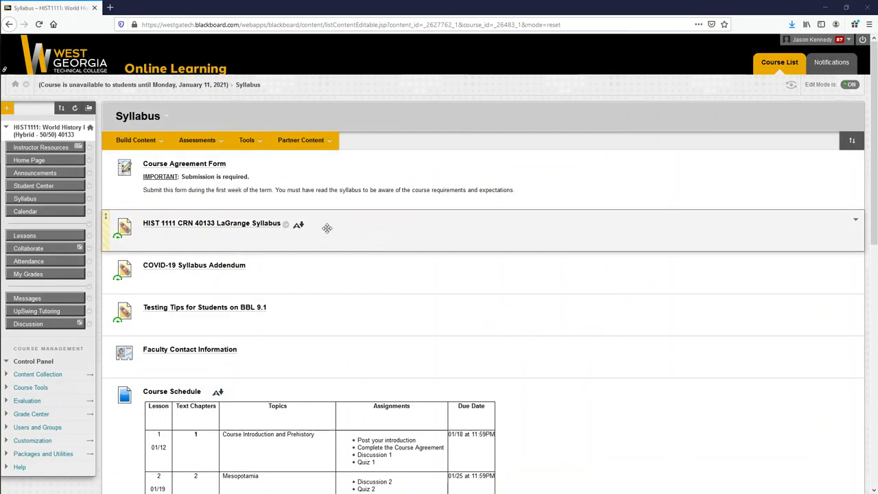
scroll("down", 3)
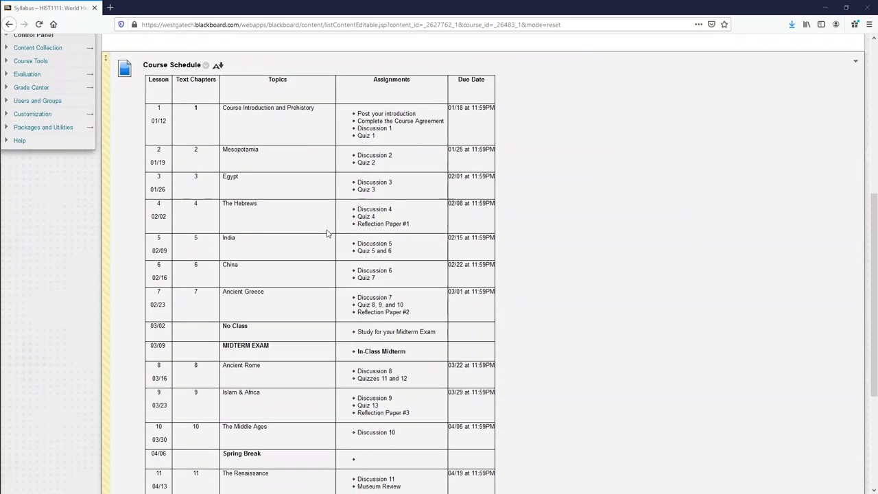
mouse_move(382, 236)
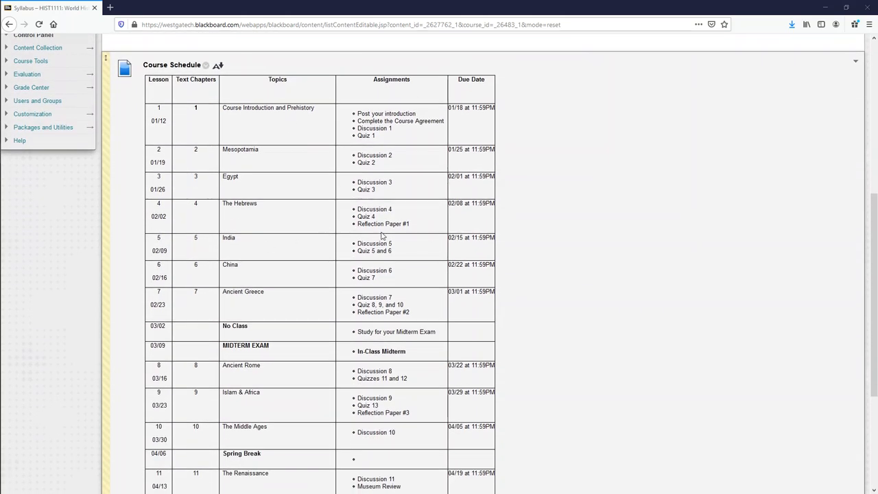
mouse_move(555, 220)
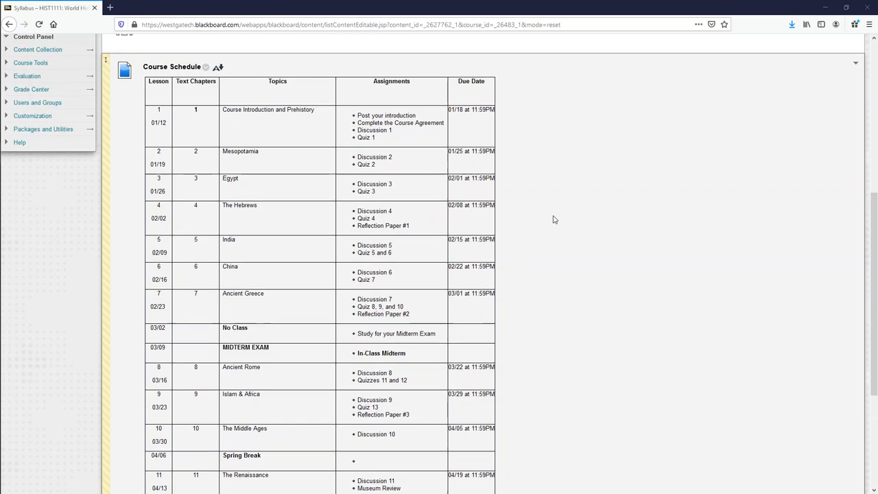
scroll("up", 3)
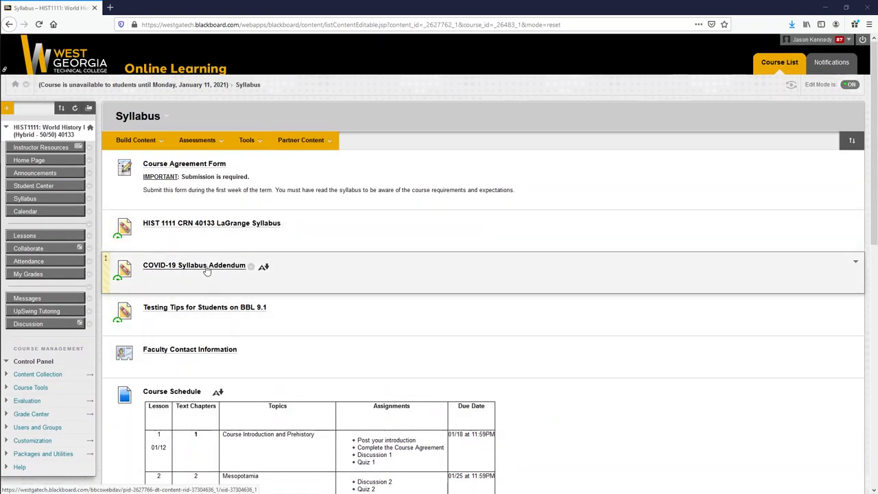
left_click(195, 266)
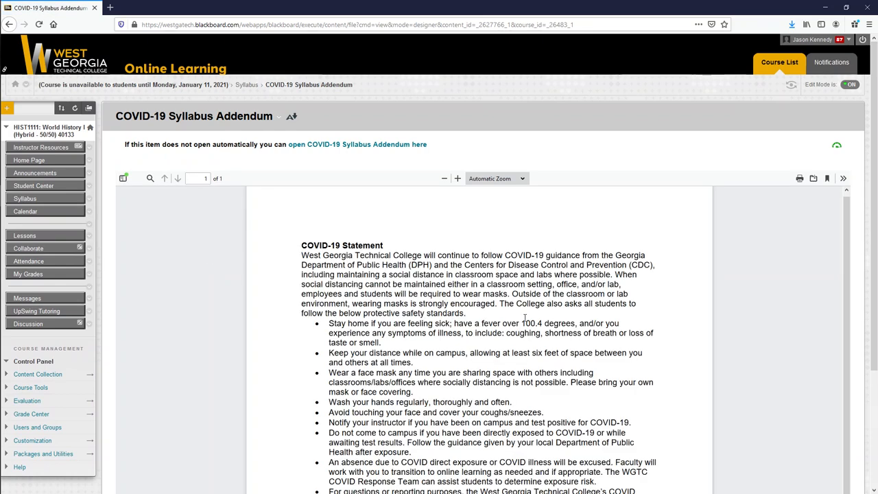
scroll("down", 3)
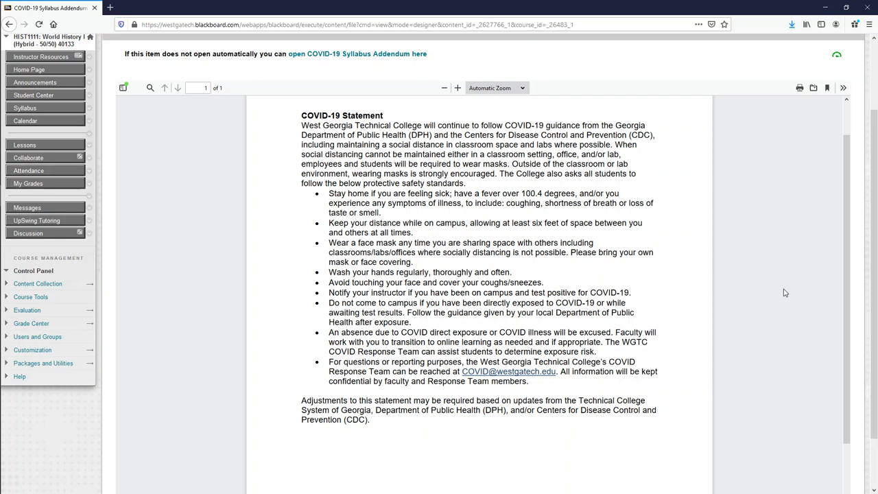
mouse_move(521, 391)
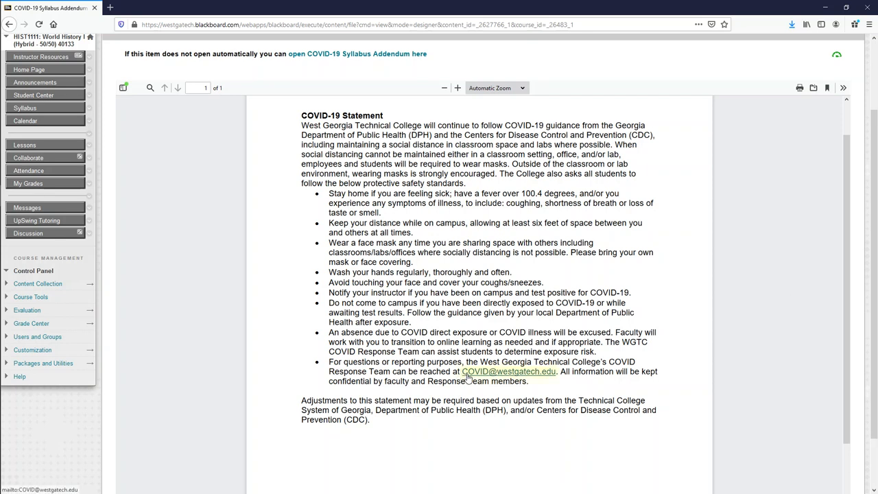
mouse_move(536, 380)
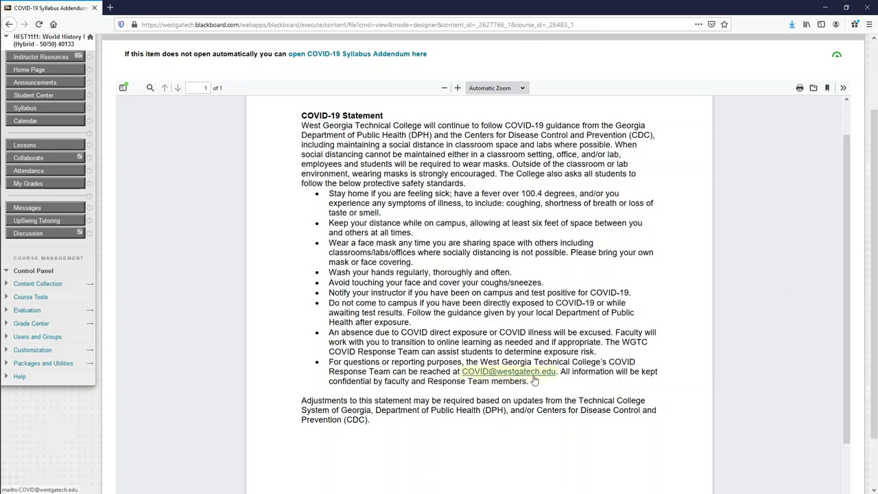
mouse_move(536, 376)
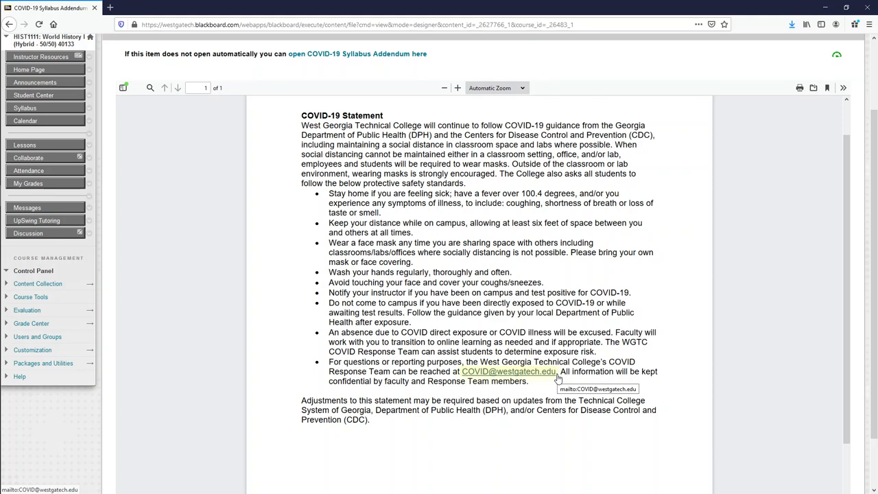
mouse_move(39, 33)
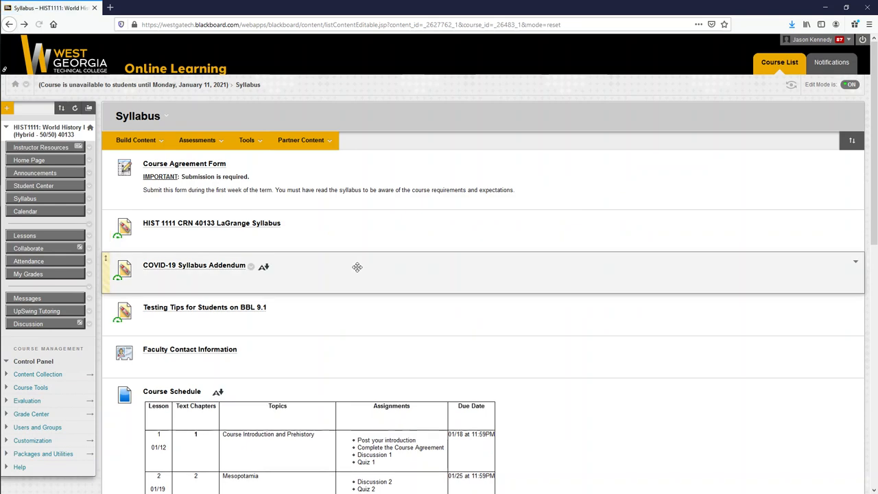
scroll("down", 3)
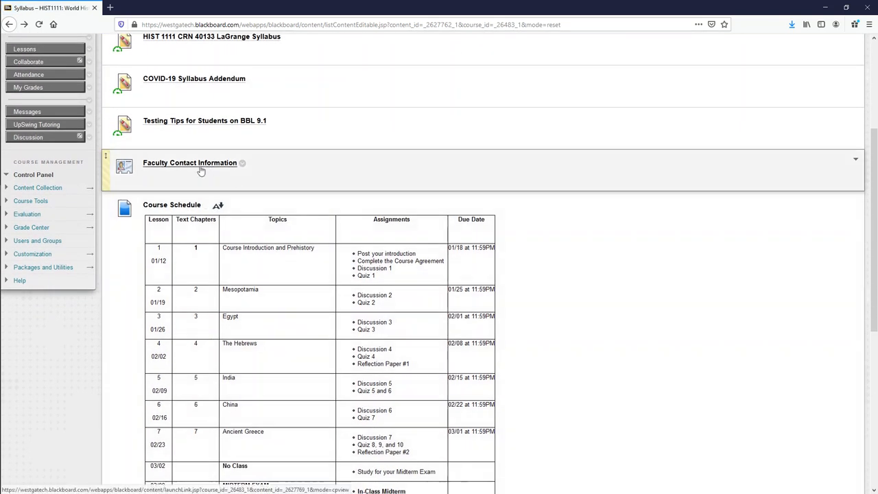
left_click(189, 162)
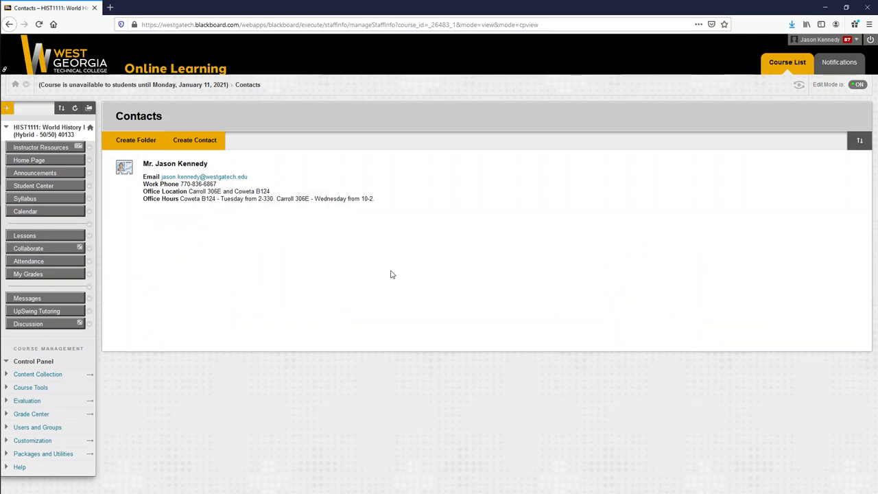
mouse_move(72, 72)
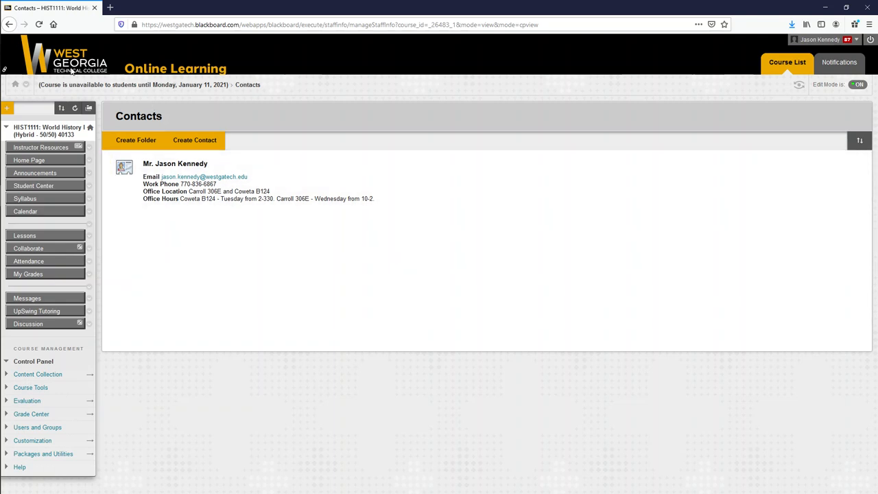
mouse_move(8, 33)
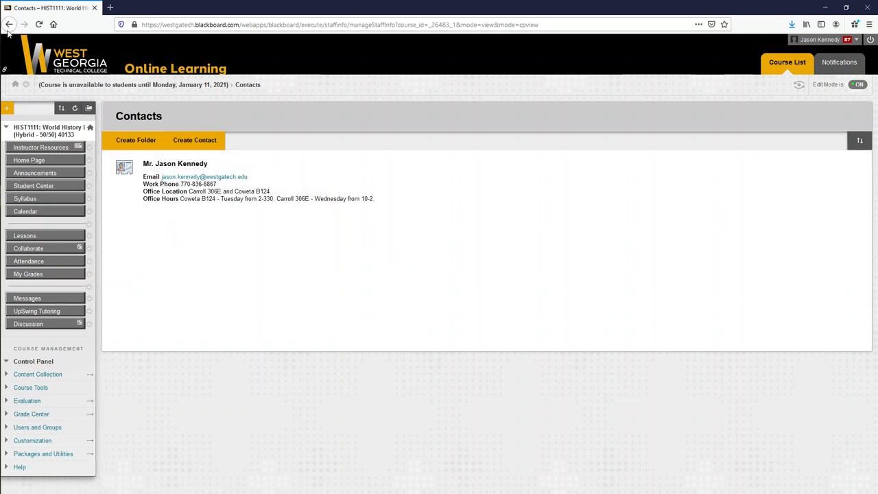
left_click(25, 198)
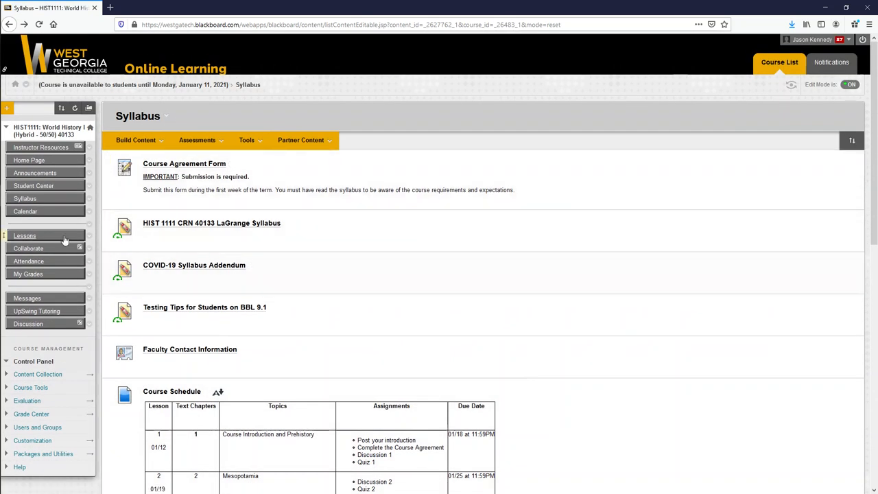
Go to the Lessons content area from the left course menu
left_click(25, 236)
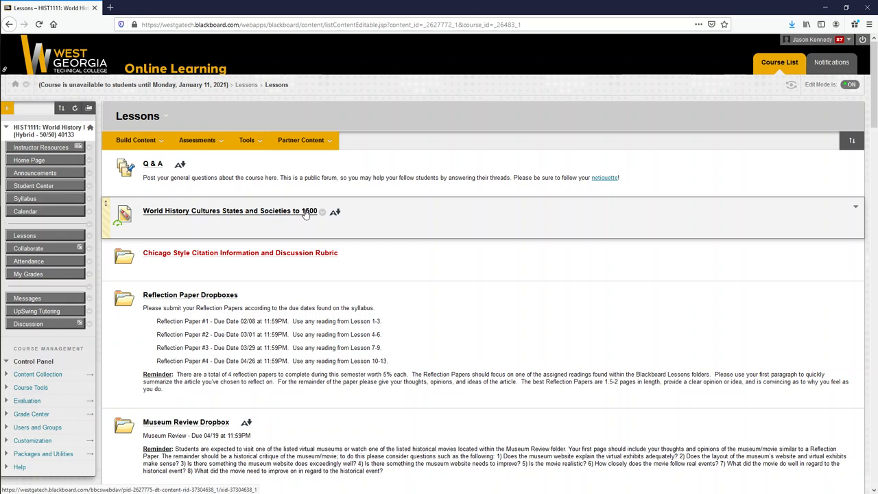
Open the World History Cultures, States and Societies to 1500 textbook item
left_click(231, 211)
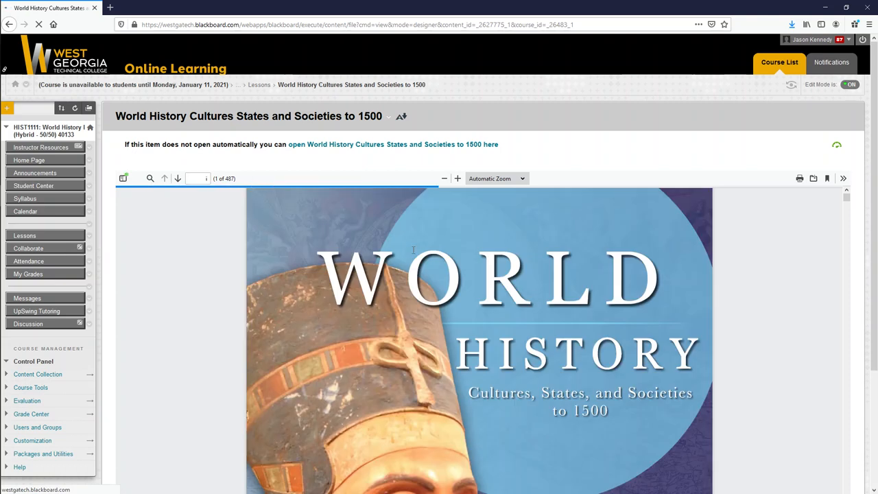
Browse the embedded PDF down to Chapter 9's section 9.6 on Aksum and Ethiopia
scroll("down", 3)
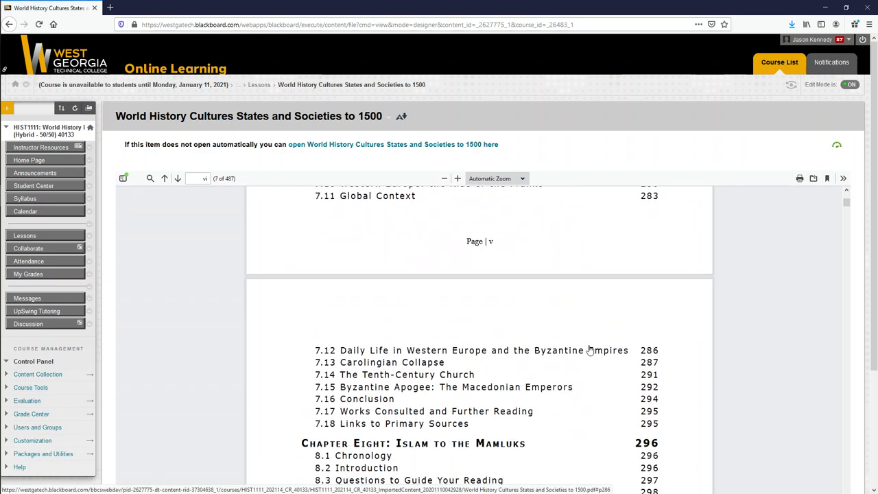
scroll("down", 3)
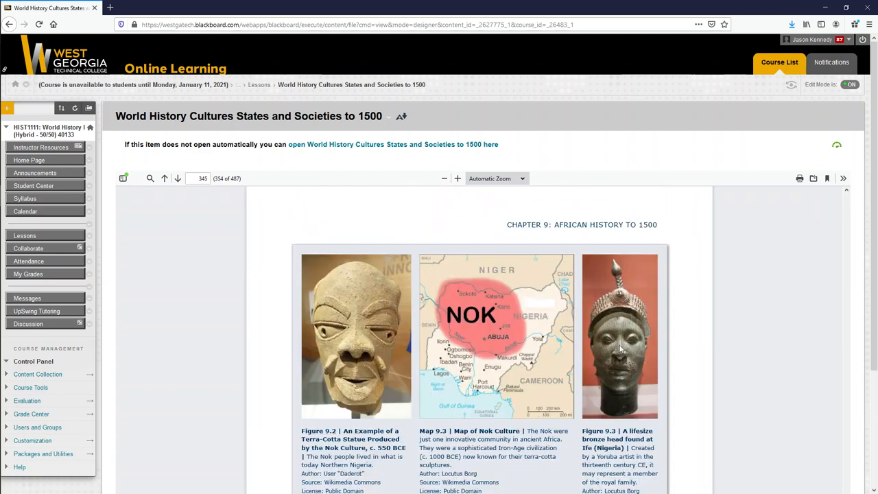
scroll("down", 3)
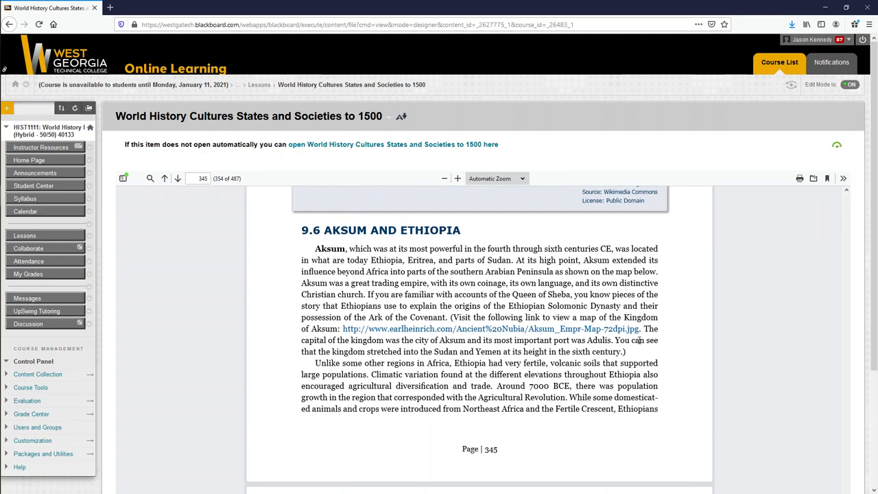
scroll("down", 3)
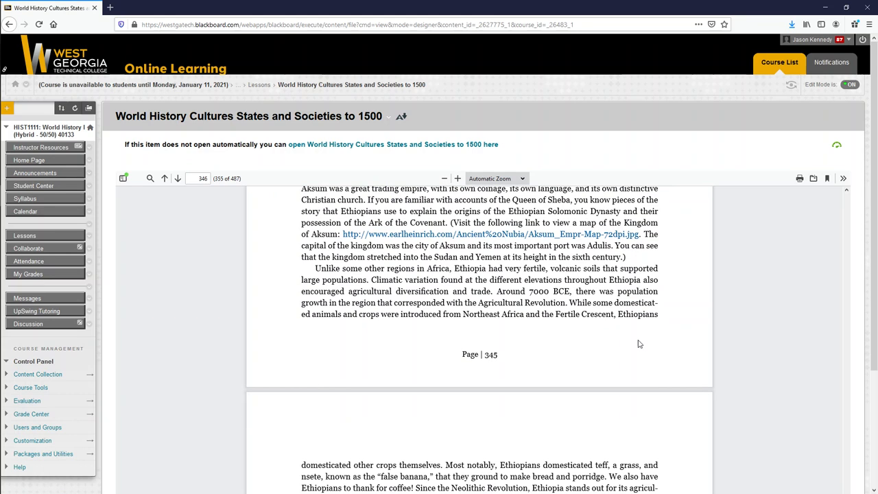
scroll("down", 3)
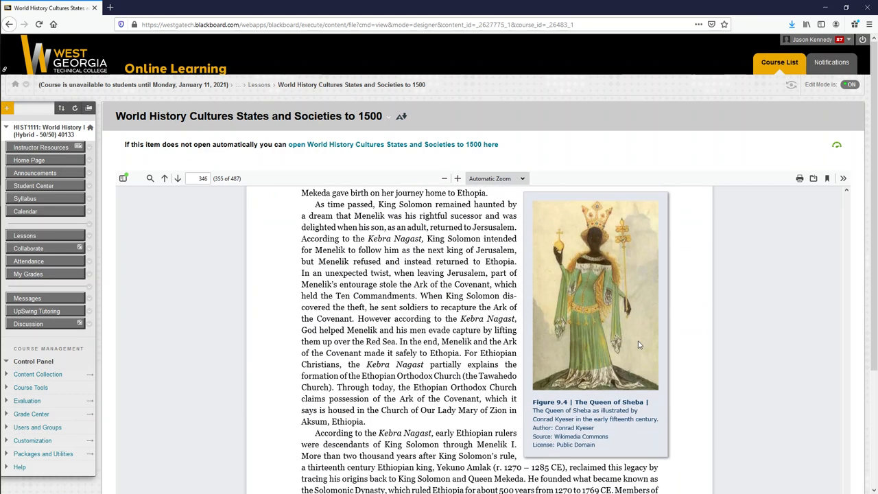
mouse_move(654, 348)
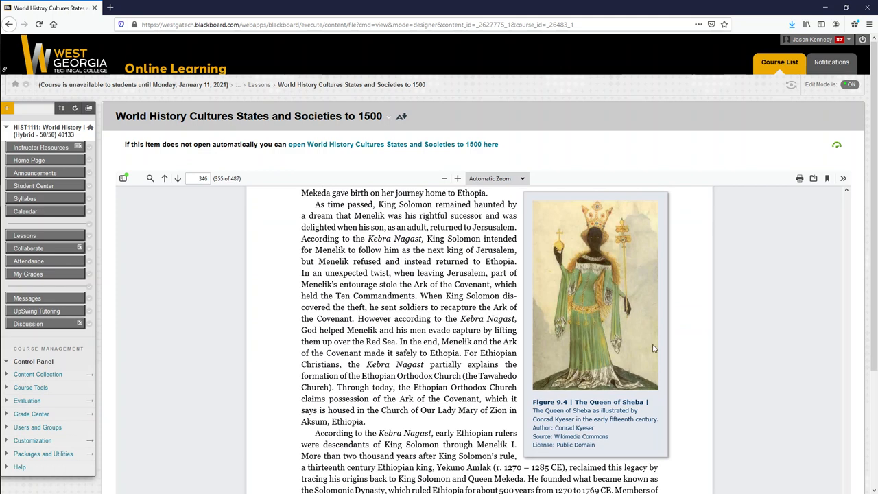
mouse_move(486, 365)
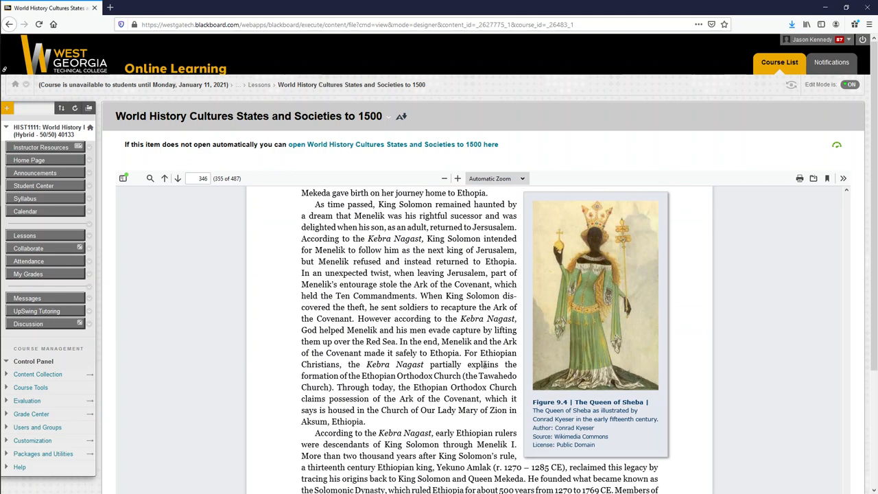
scroll("down", 3)
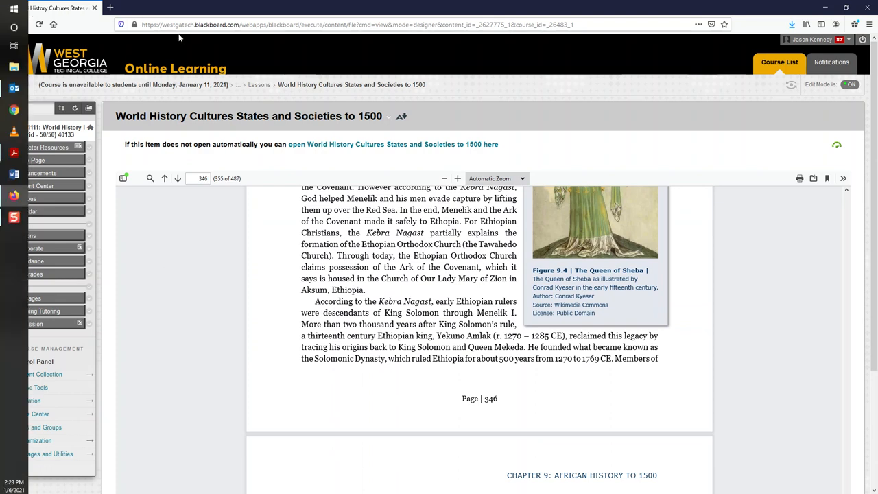
Return to the Lessons page and highlight the Reflection Paper dropbox reminder
left_click(9, 25)
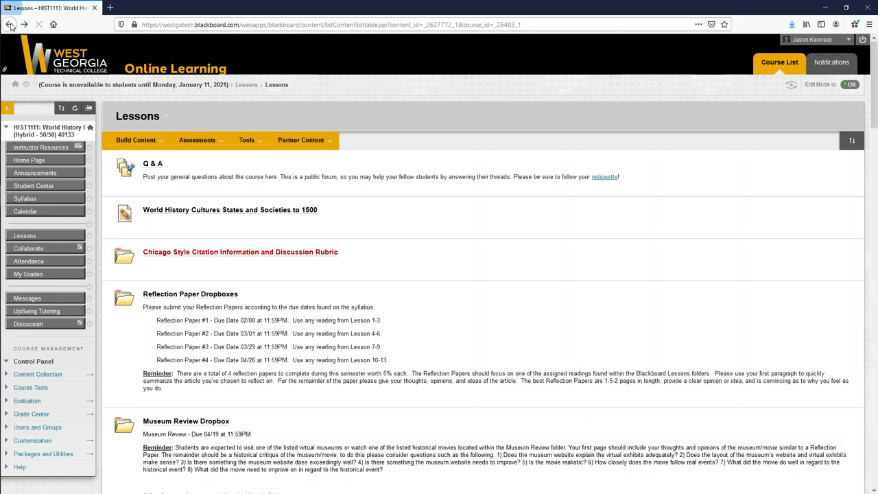
scroll("down", 3)
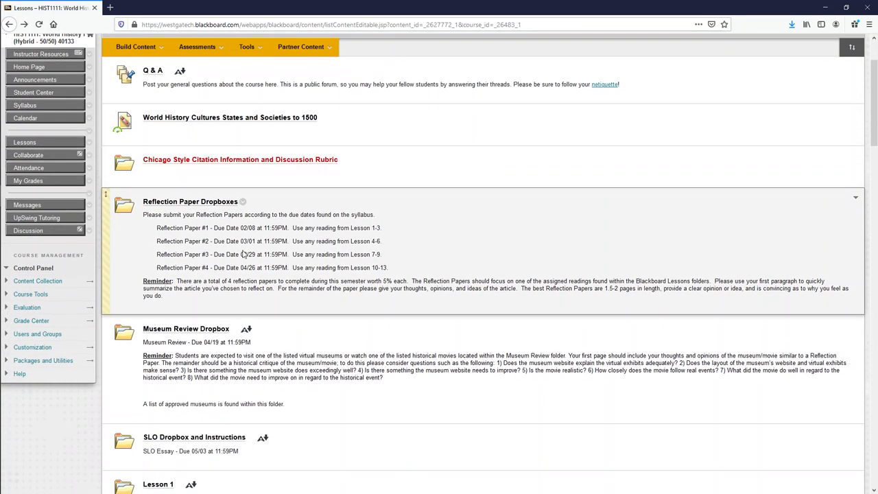
mouse_move(199, 200)
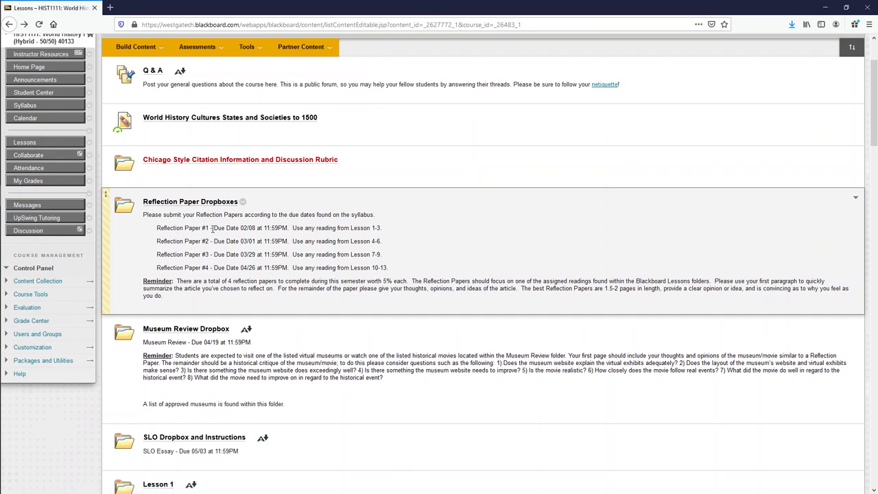
double_click(227, 228)
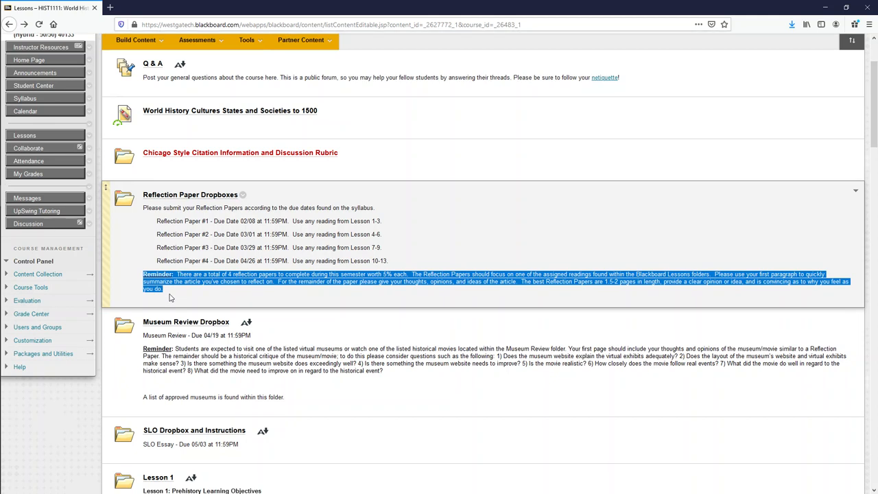
Highlight the Museum Review dropbox reminder paragraph below it
scroll("down", 3)
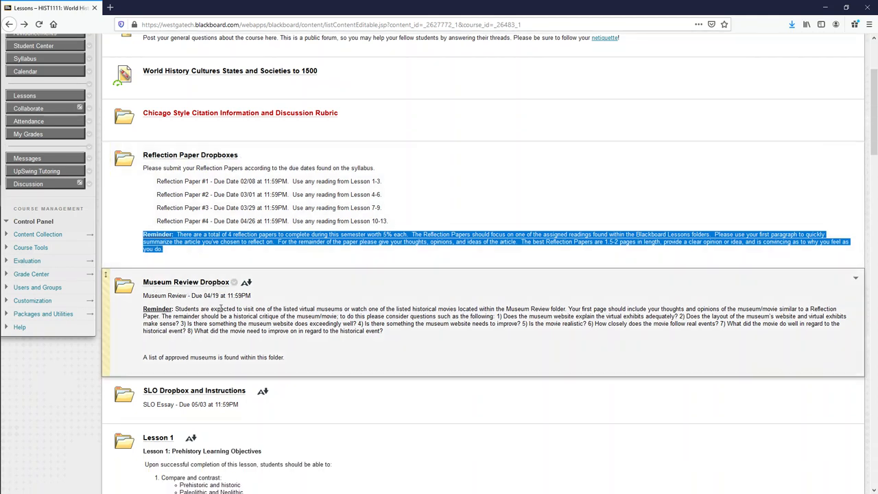
double_click(154, 296)
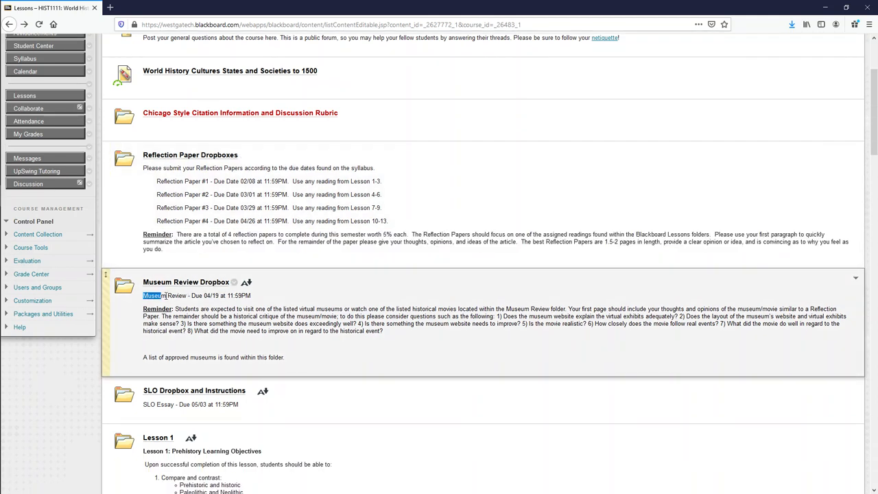
triple_click(196, 295)
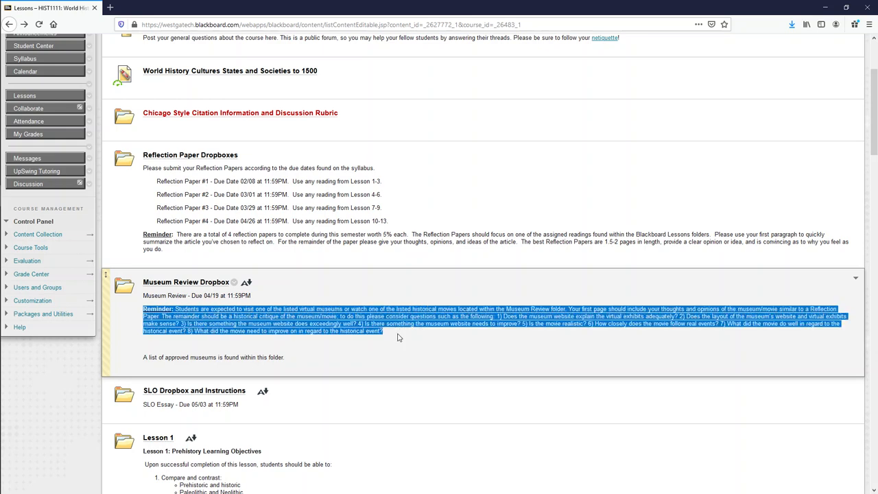
mouse_move(184, 280)
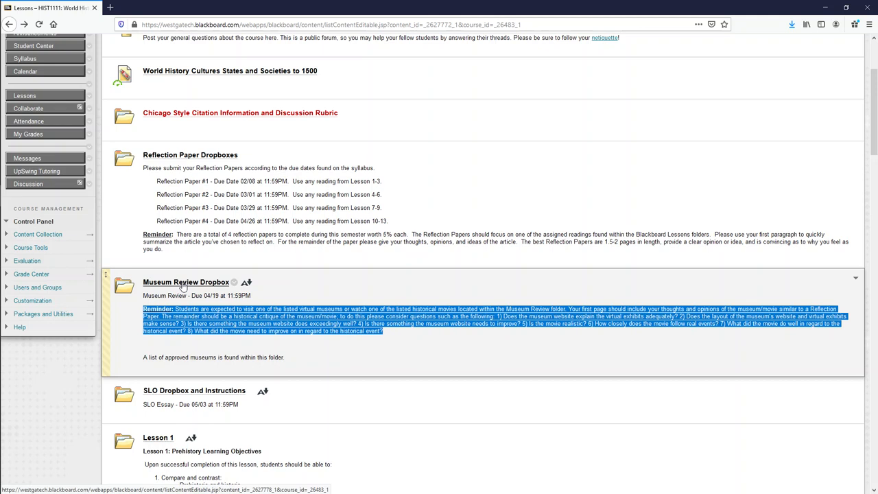
left_click(185, 283)
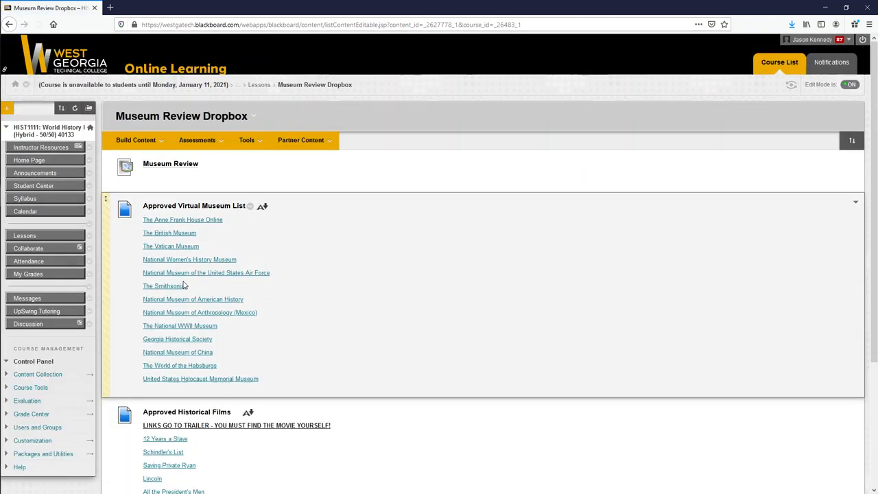
scroll("down", 3)
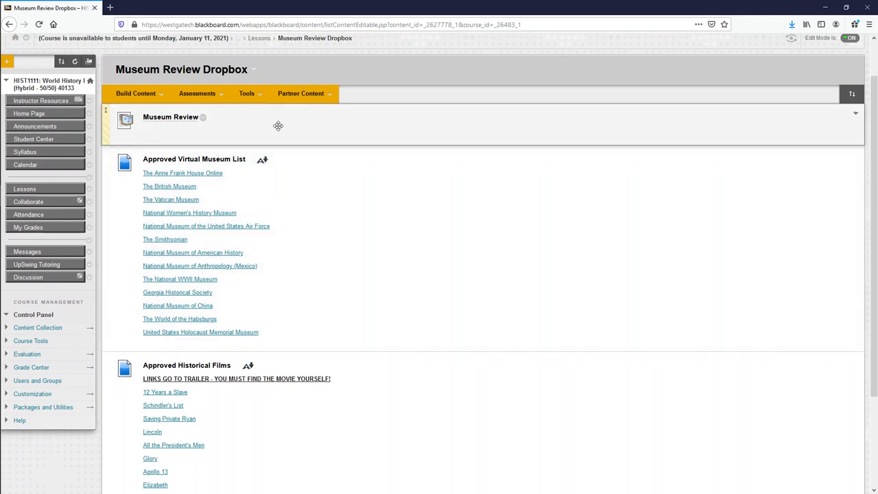
mouse_move(281, 130)
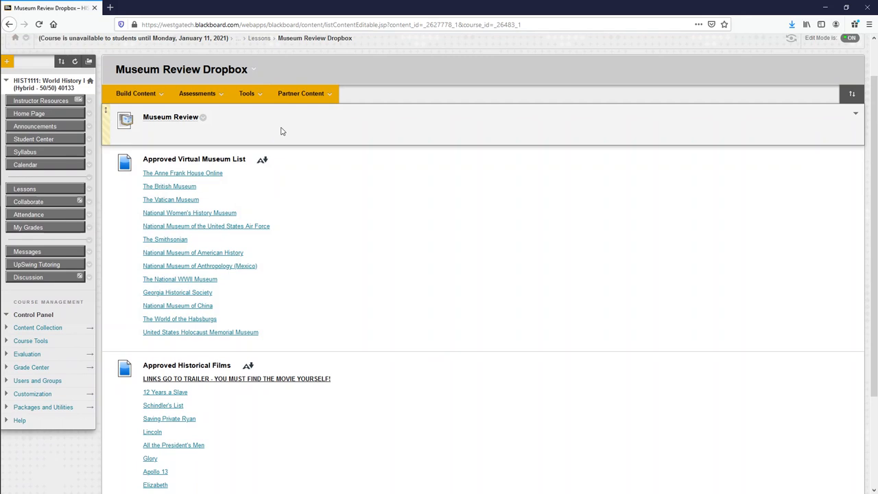
scroll("down", 3)
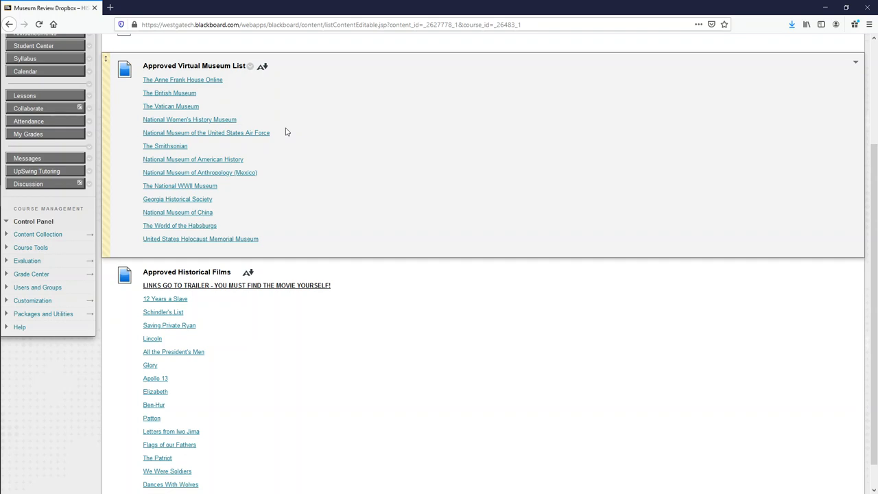
scroll("up", 3)
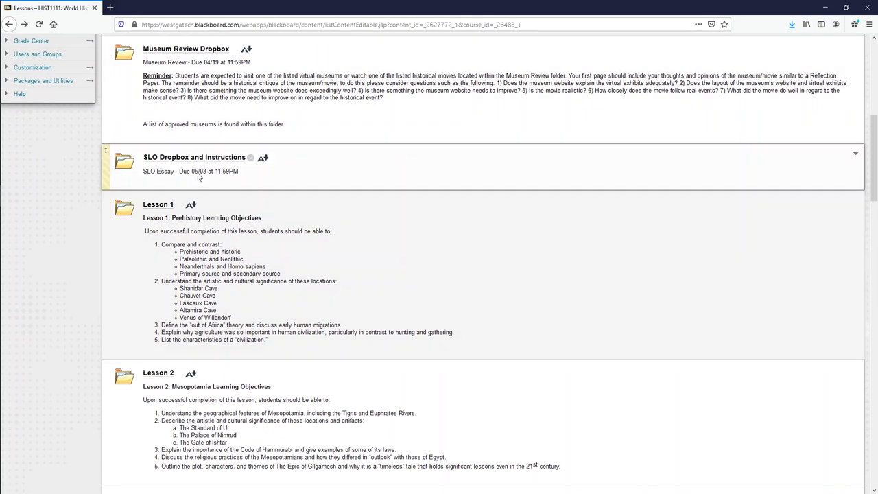
mouse_move(195, 157)
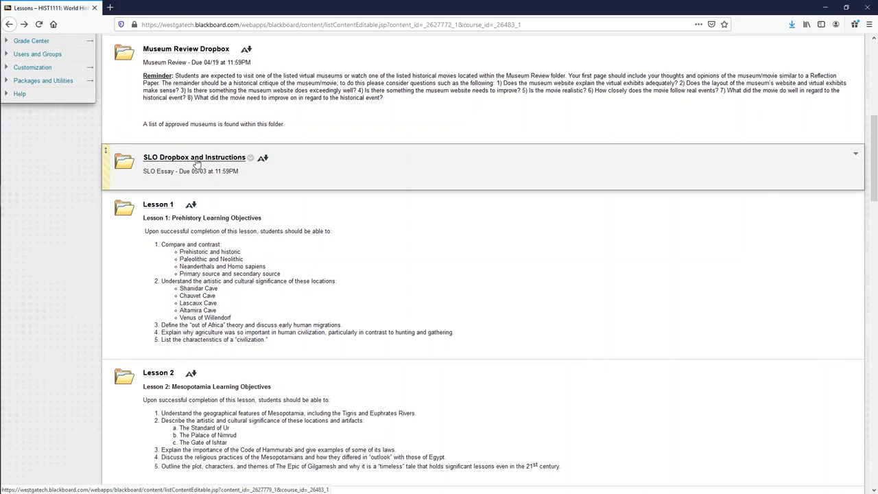
Scroll past the SLO Dropbox to the Lesson 1 and Lesson 2 learning objectives
scroll("down", 3)
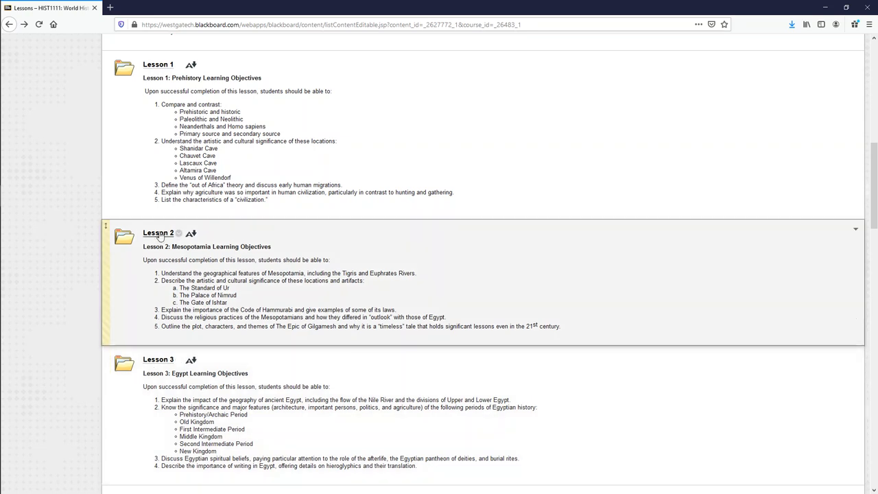
Open the Lesson 2 folder showing the Mesopotamia study guide, PowerPoint, readings, videos and Quiz 2
left_click(158, 233)
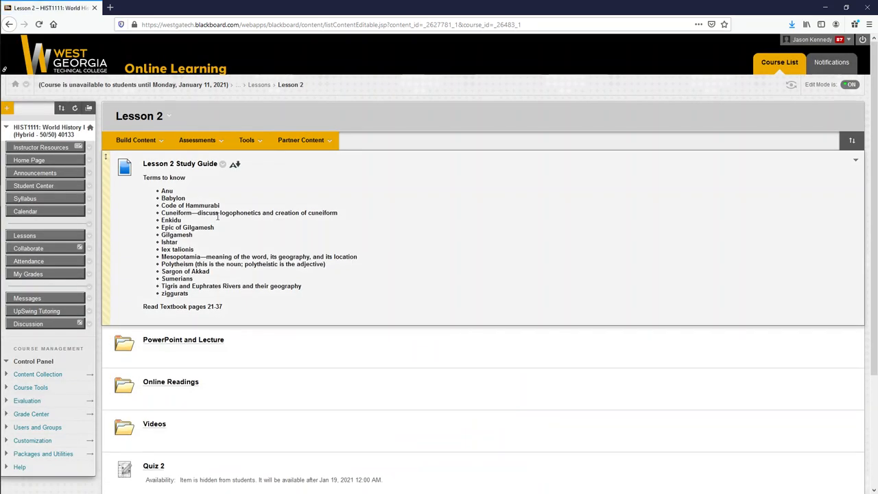
mouse_move(287, 254)
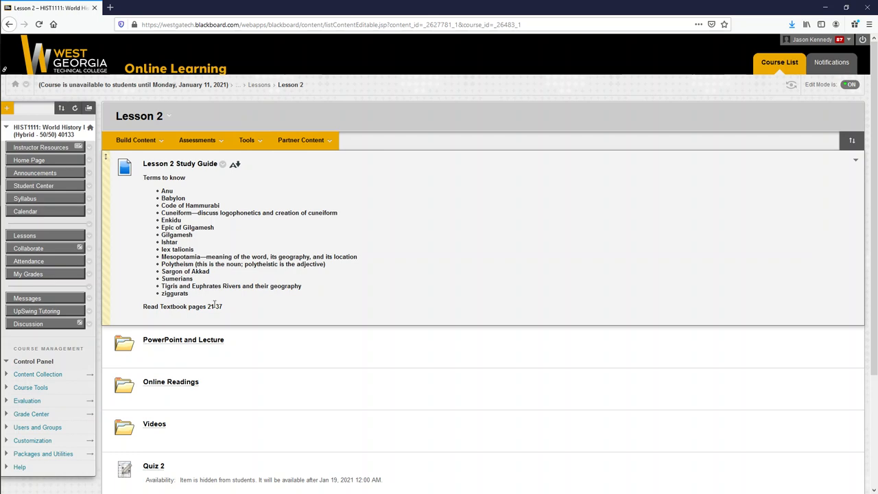
mouse_move(189, 343)
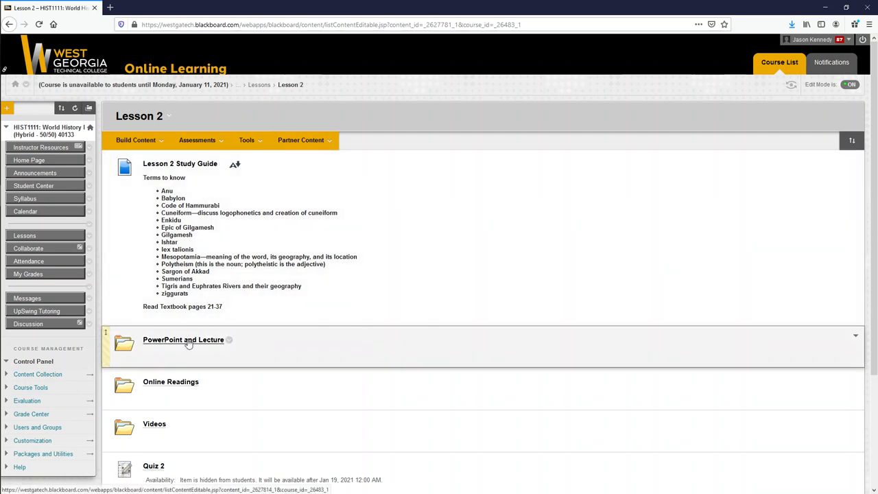
left_click(184, 341)
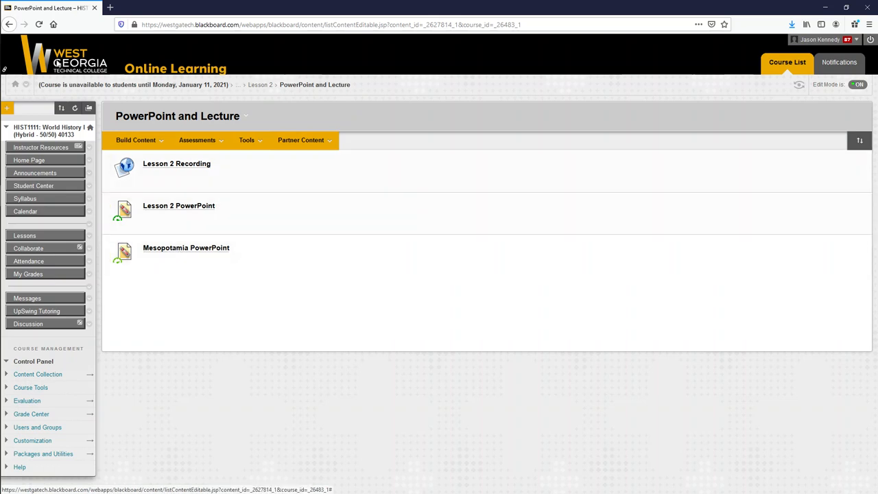
left_click(136, 140)
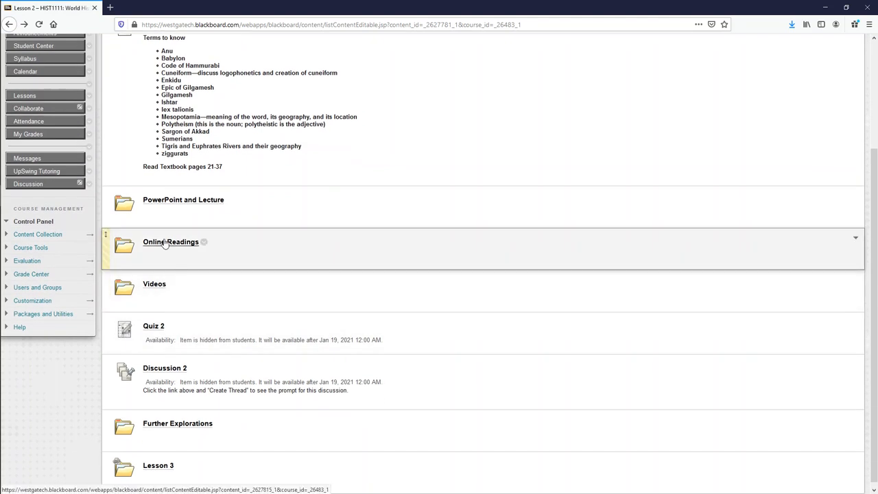
left_click(170, 242)
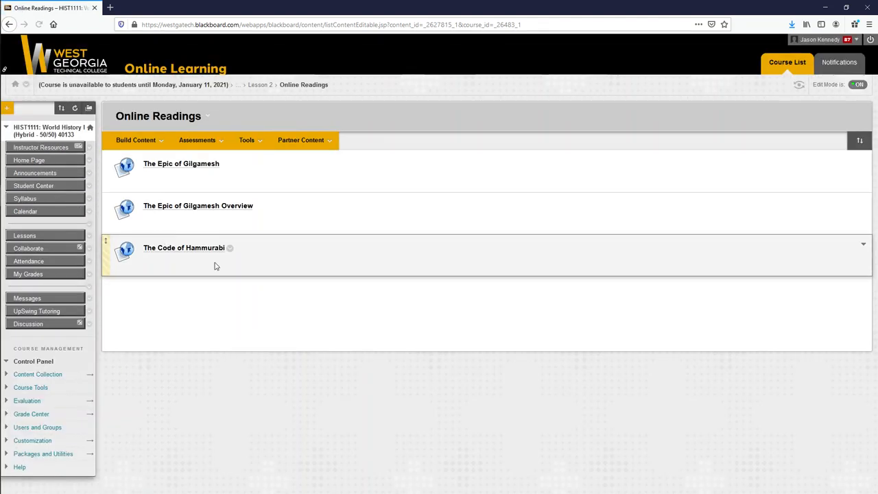
mouse_move(252, 321)
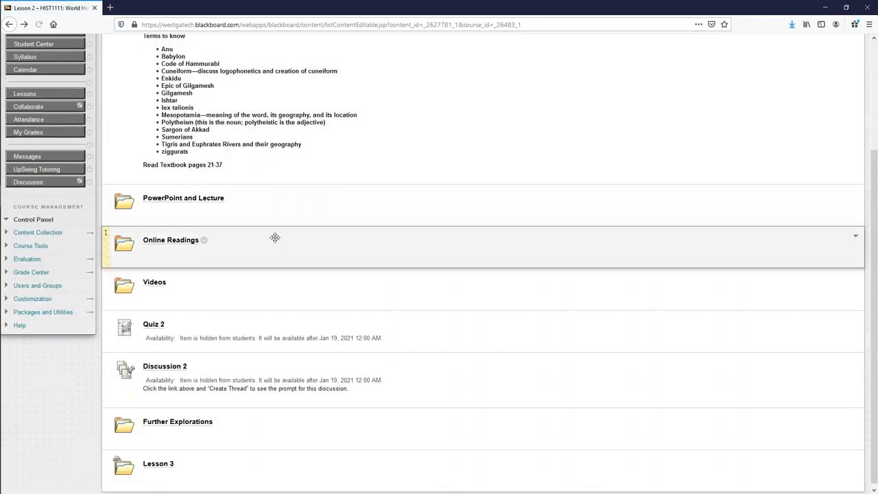
left_click(153, 283)
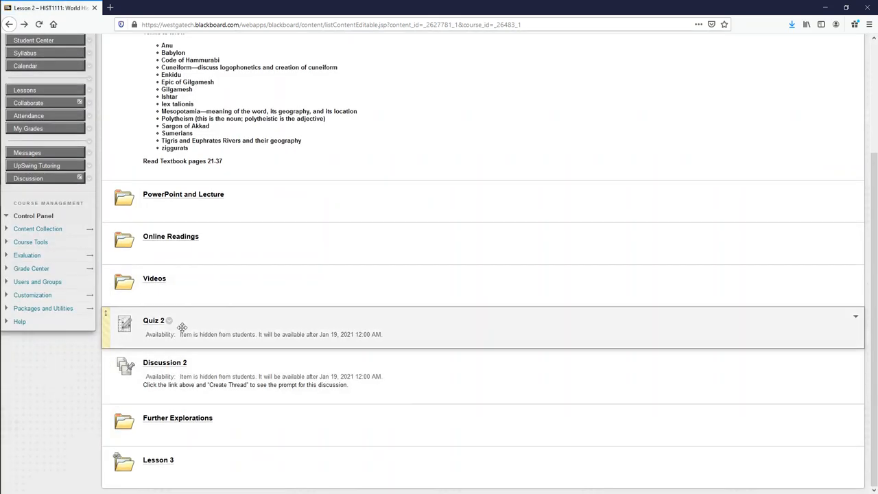
mouse_move(153, 321)
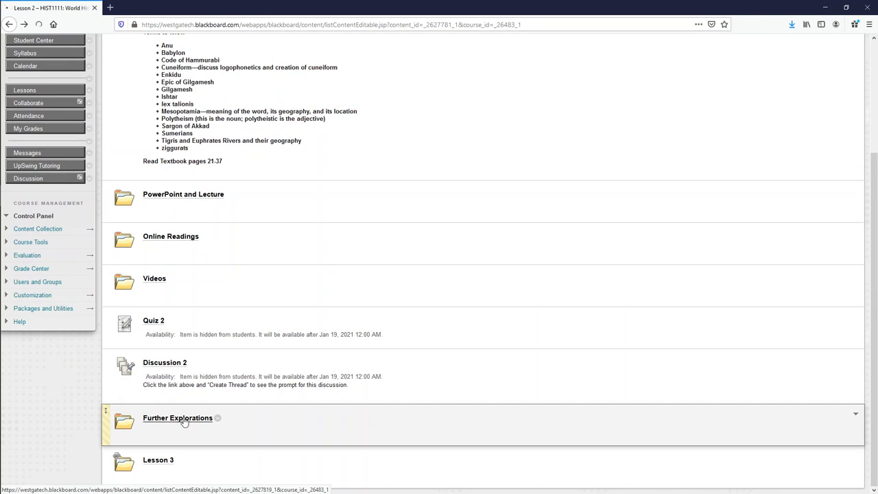
left_click(177, 417)
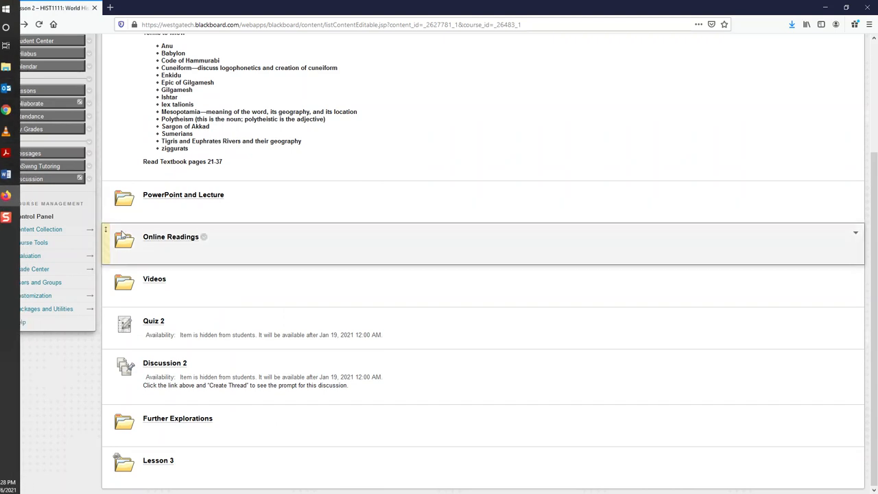
Open the Lesson 3 folder and scroll through its Egypt study guide, readings, Quiz 3 and Discussion 3
left_click(157, 462)
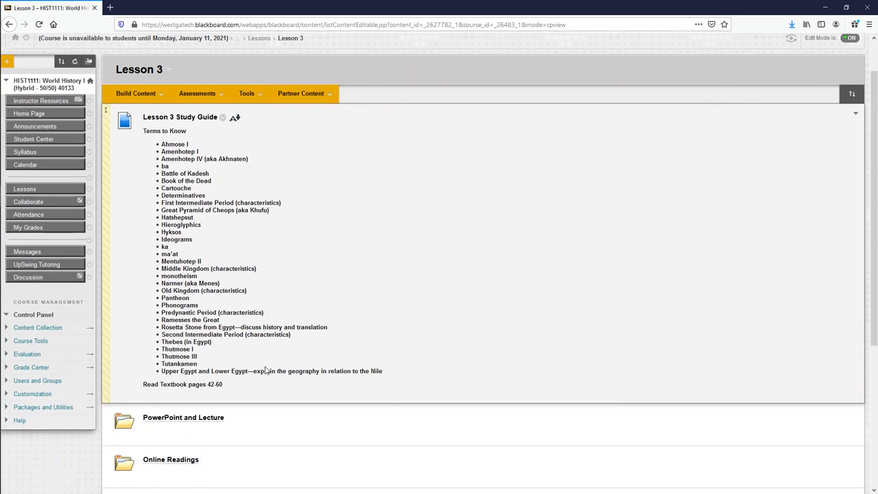
scroll("down", 3)
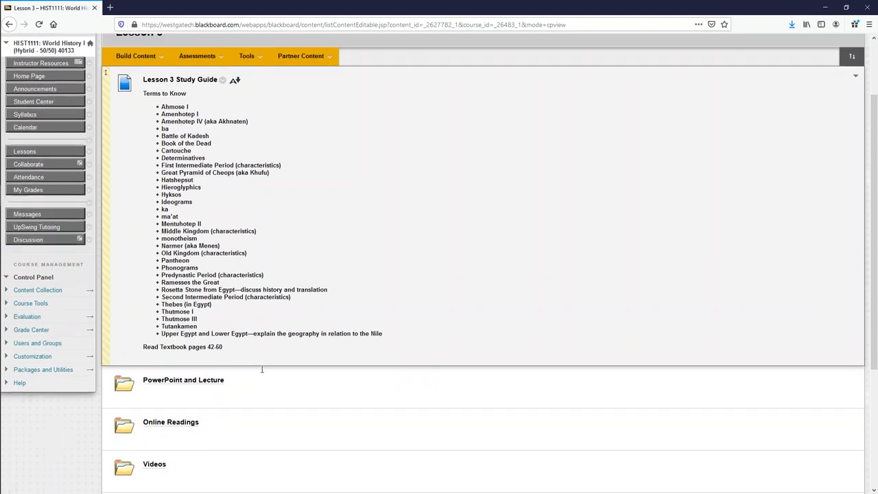
scroll("down", 3)
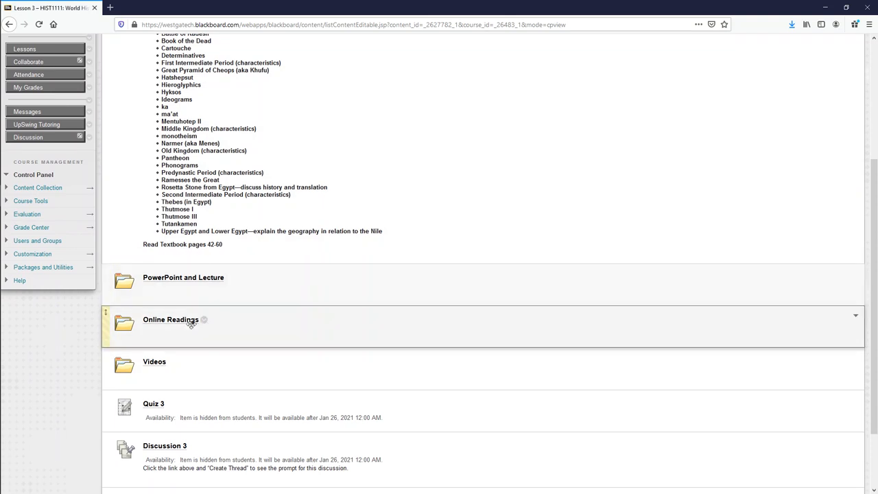
scroll("down", 3)
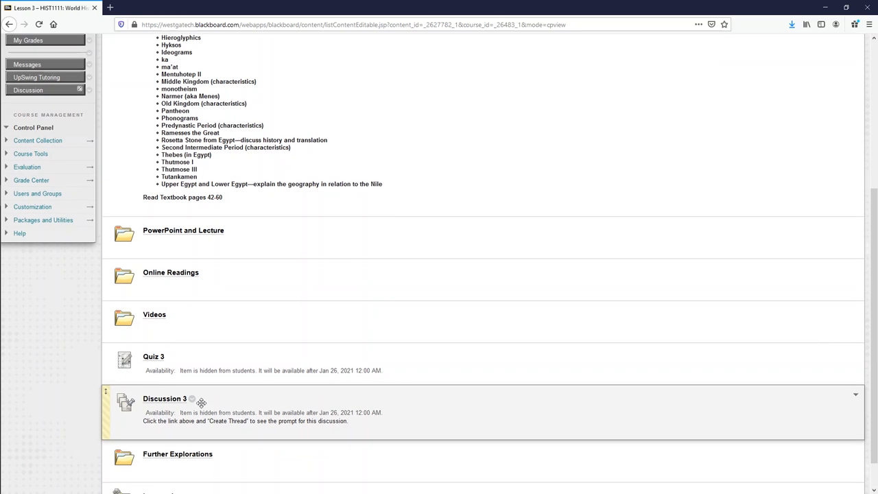
scroll("down", 3)
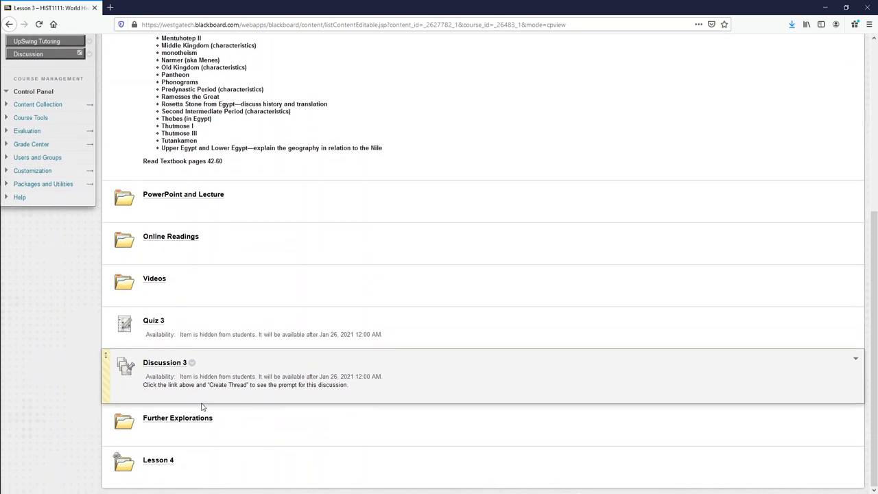
scroll("up", 3)
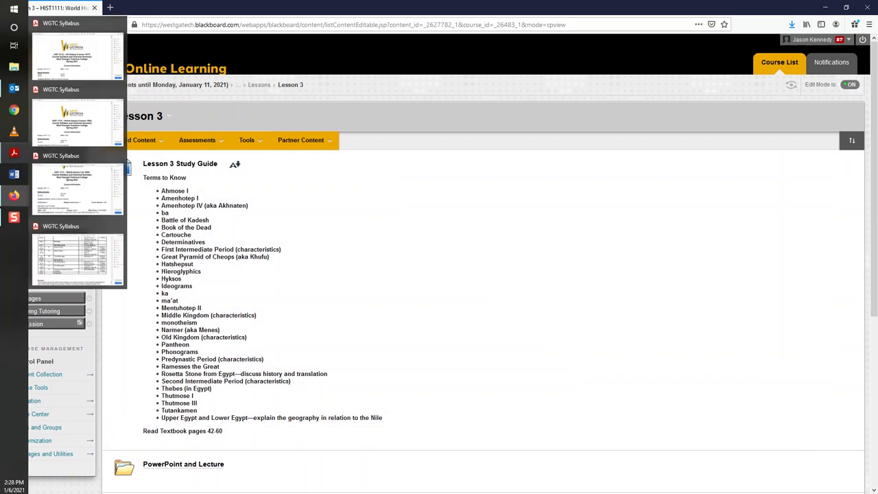
mouse_move(14, 152)
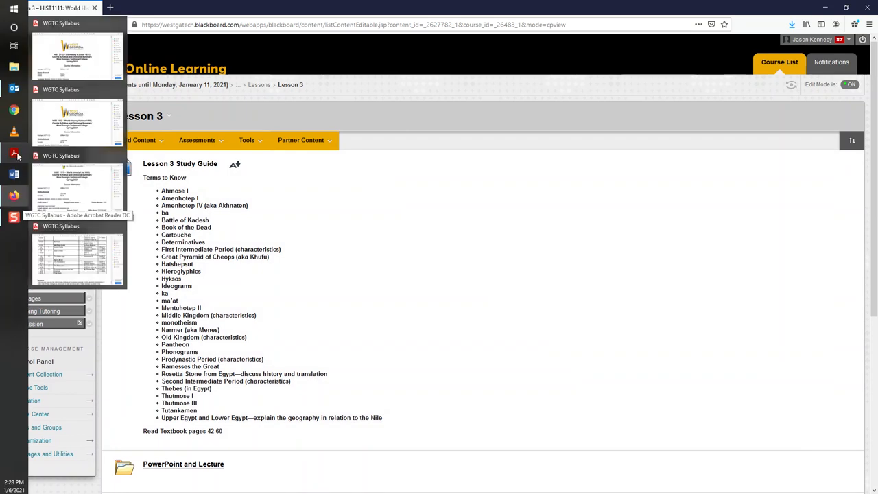